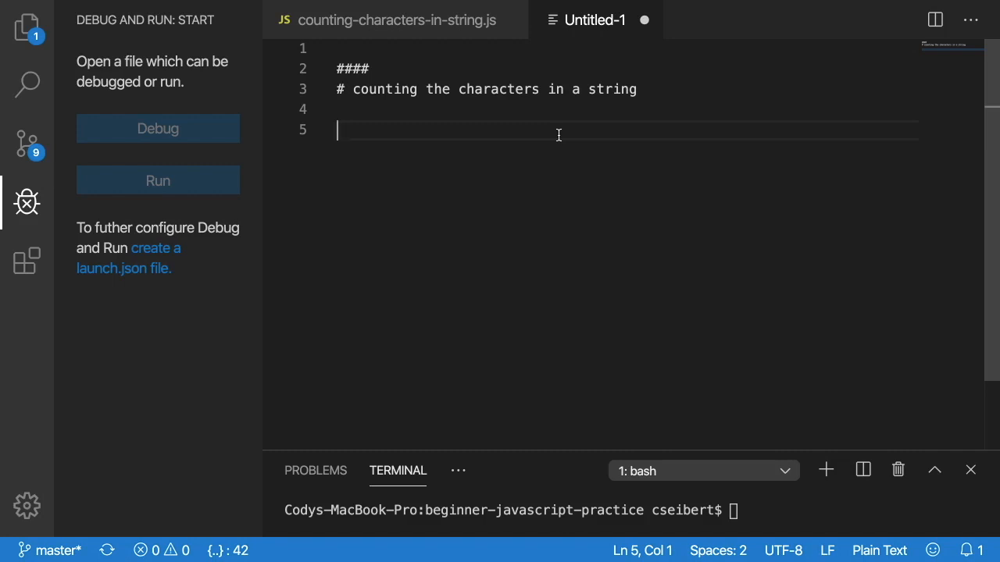
- Note the example word 'choose' and the character 'o' under the heading comment
text(choose)
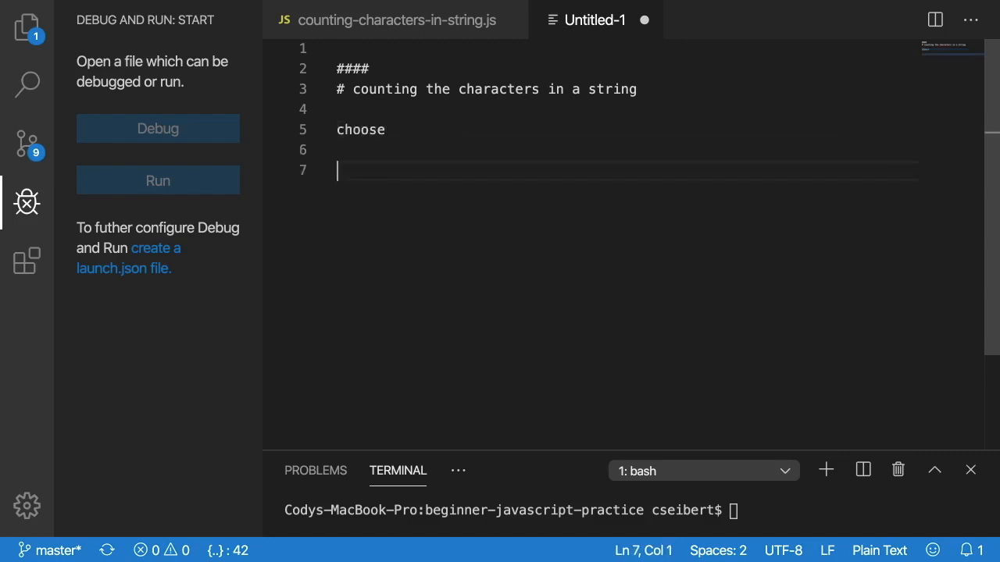
text(o)
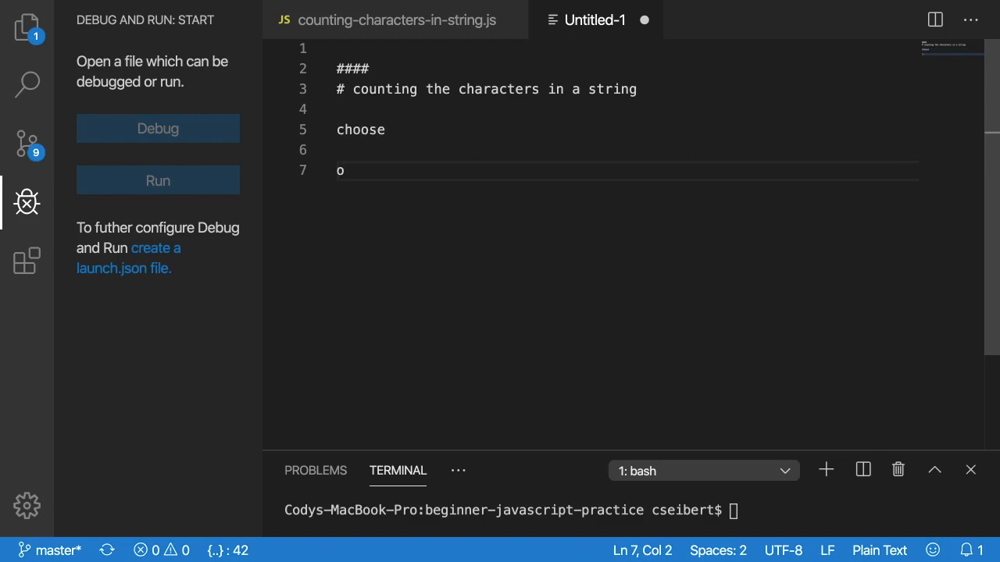
double_click(360, 130)
text(fix)
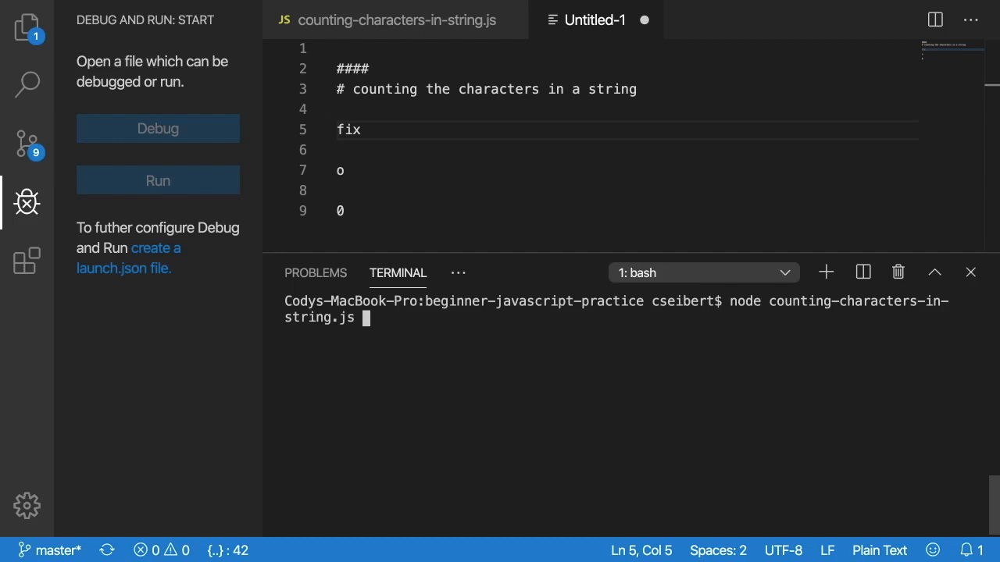
mouse_move(614, 377)
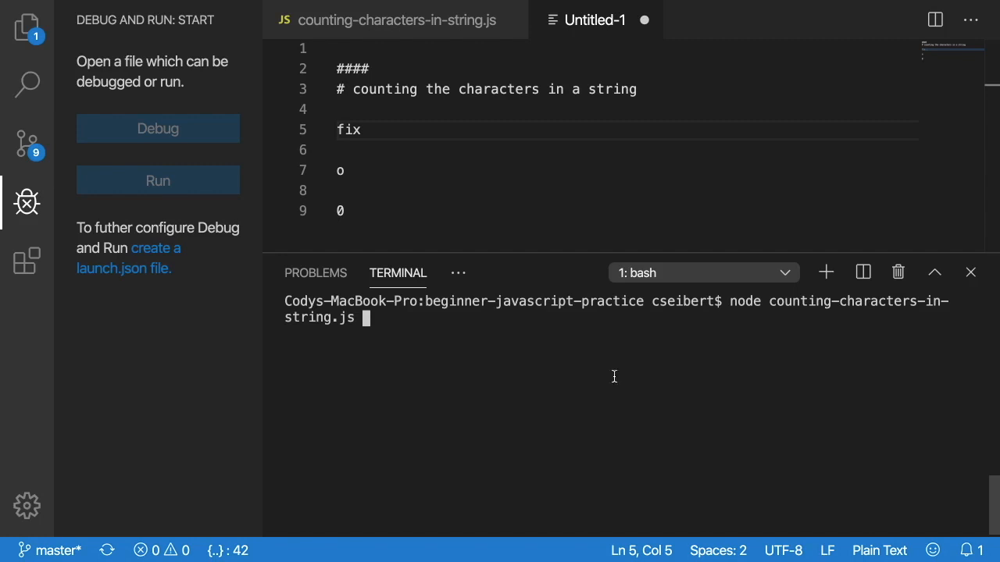
mouse_move(557, 275)
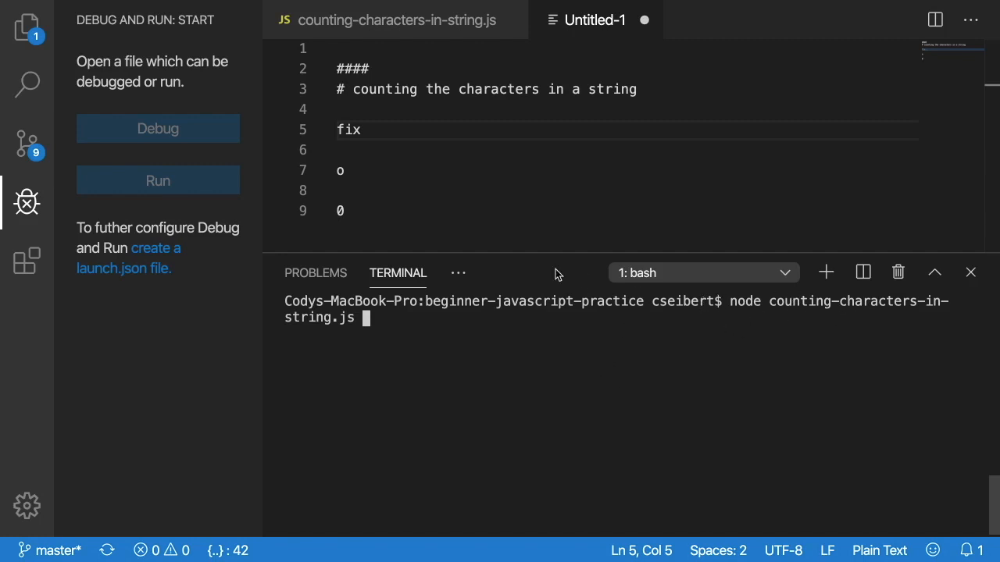
mouse_move(515, 340)
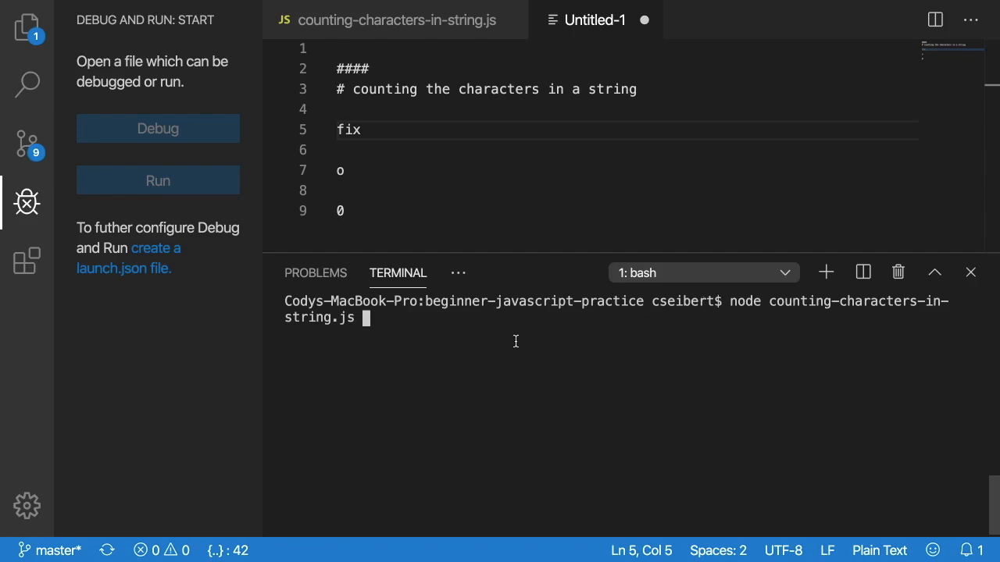
- Run 'node counting-characters-in-string.js o choose' (2) and then with 'fix' (0) in the terminal
text(o)
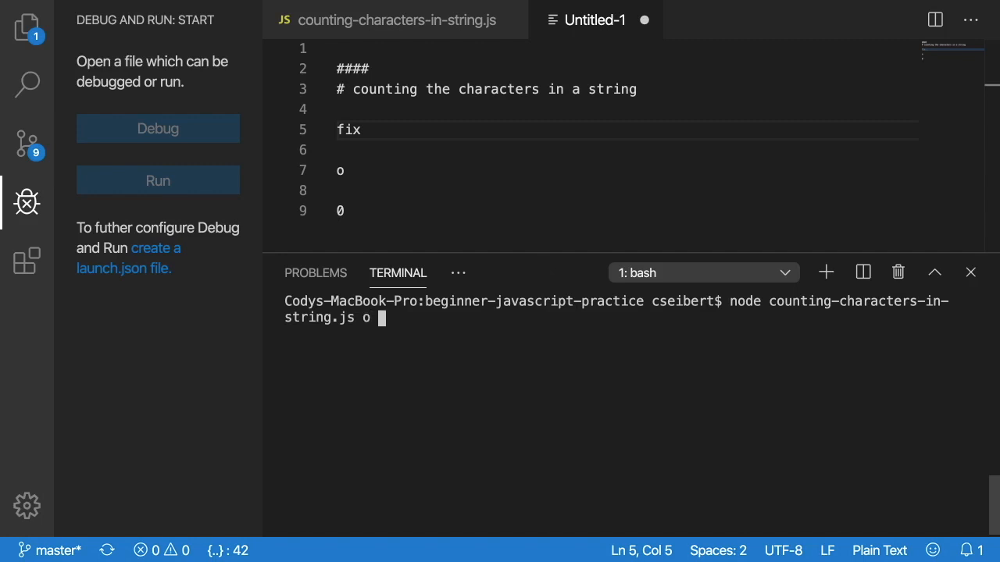
text(choose)
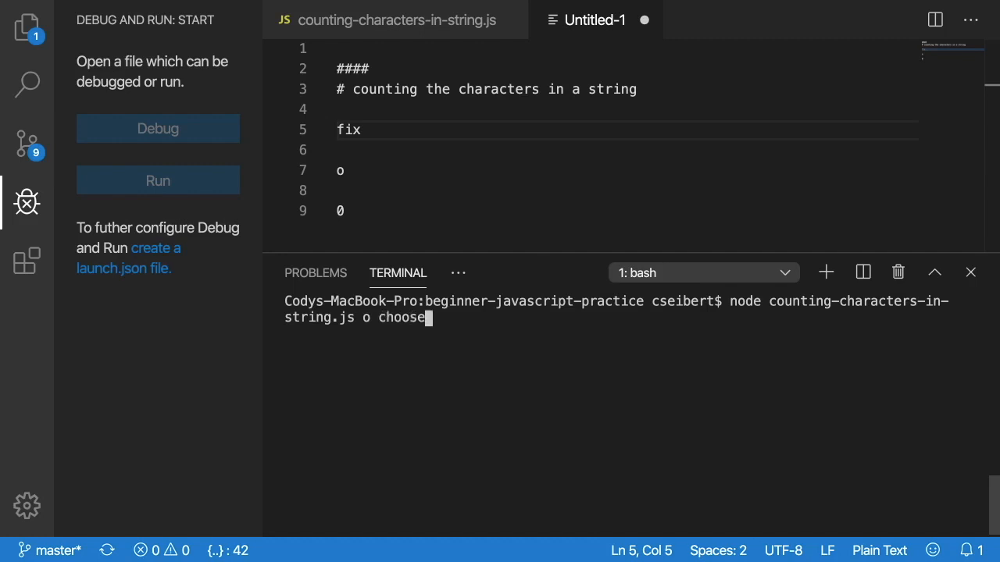
key(Enter)
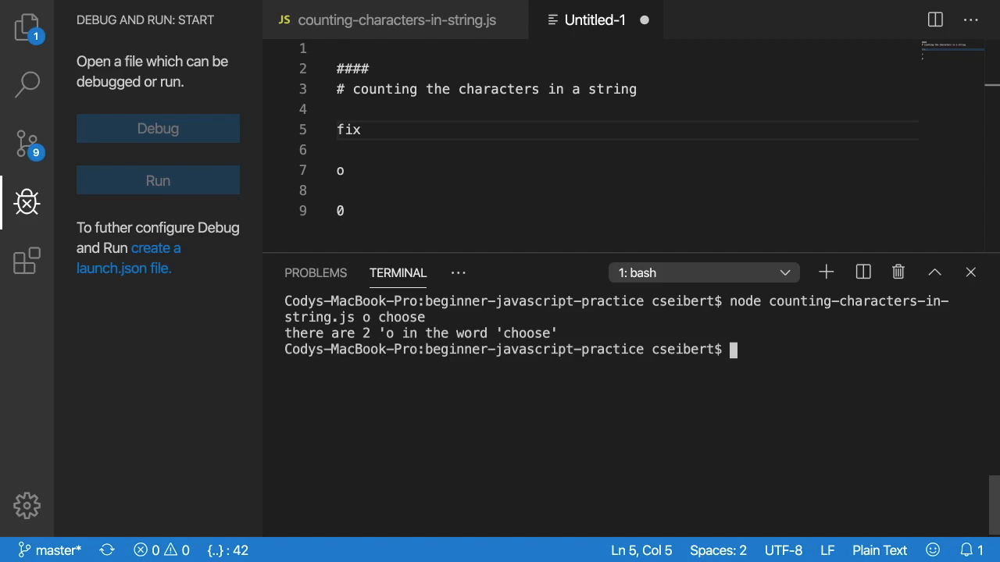
text(node counting-characters-in-string.js o cho)
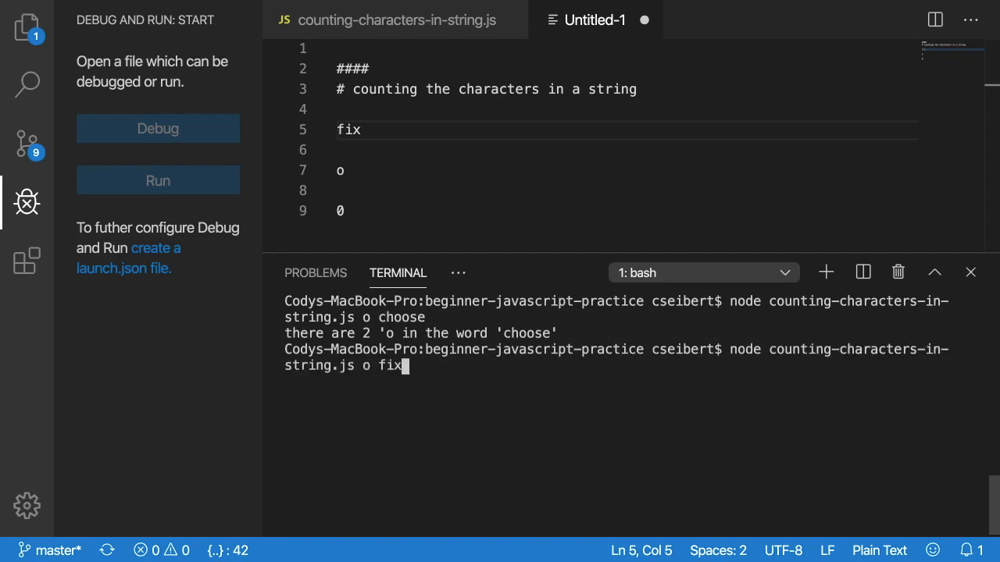
key(Enter)
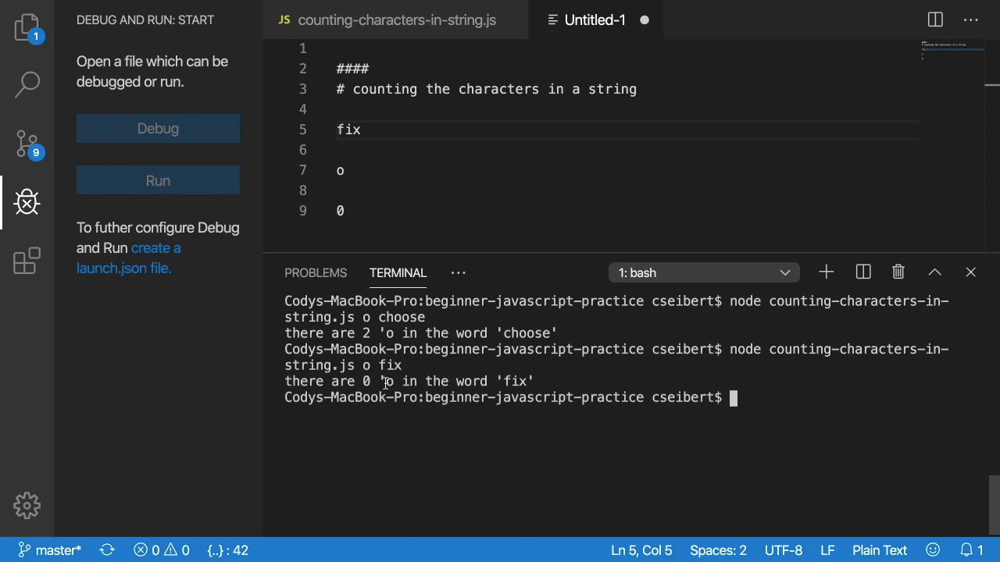
mouse_move(624, 390)
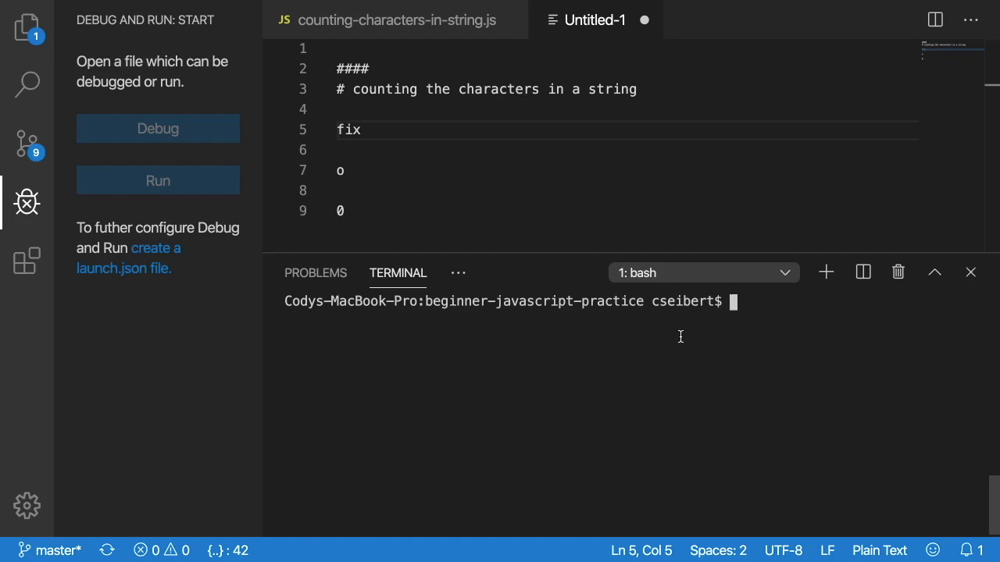
mouse_move(470, 25)
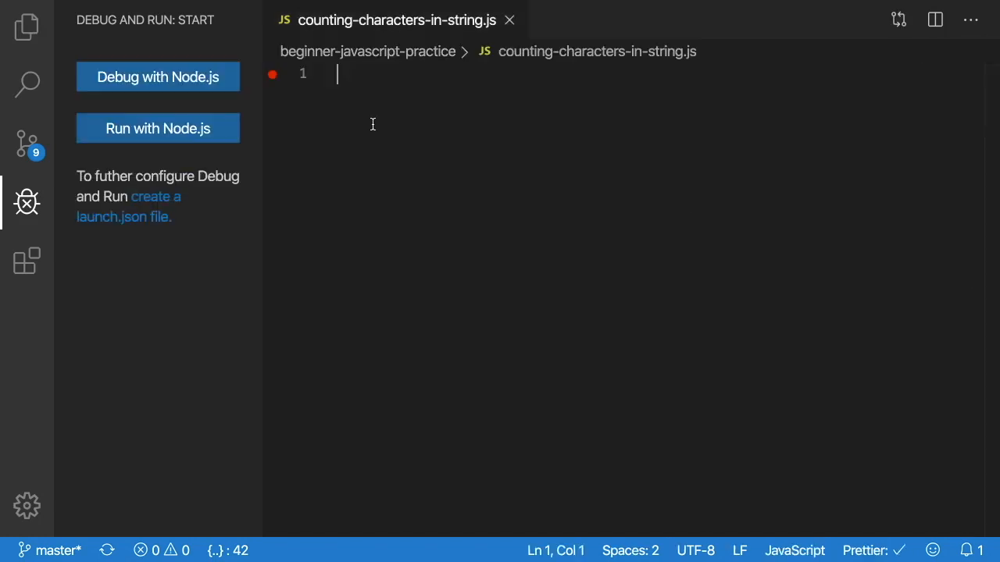
- Write outline comments 1 and 2: read the command-line character and word, declare a dynamic count
key(Enter)
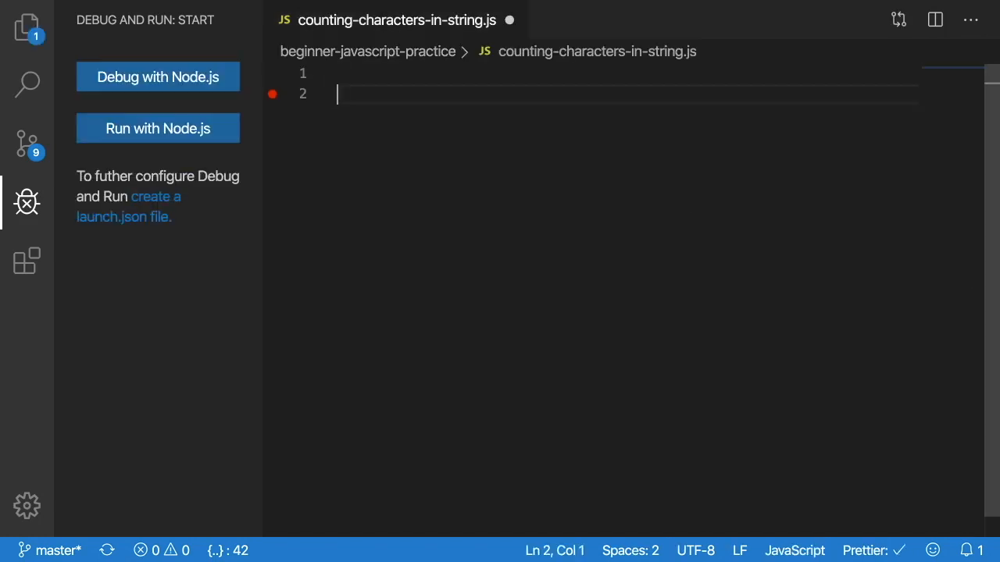
text(//)
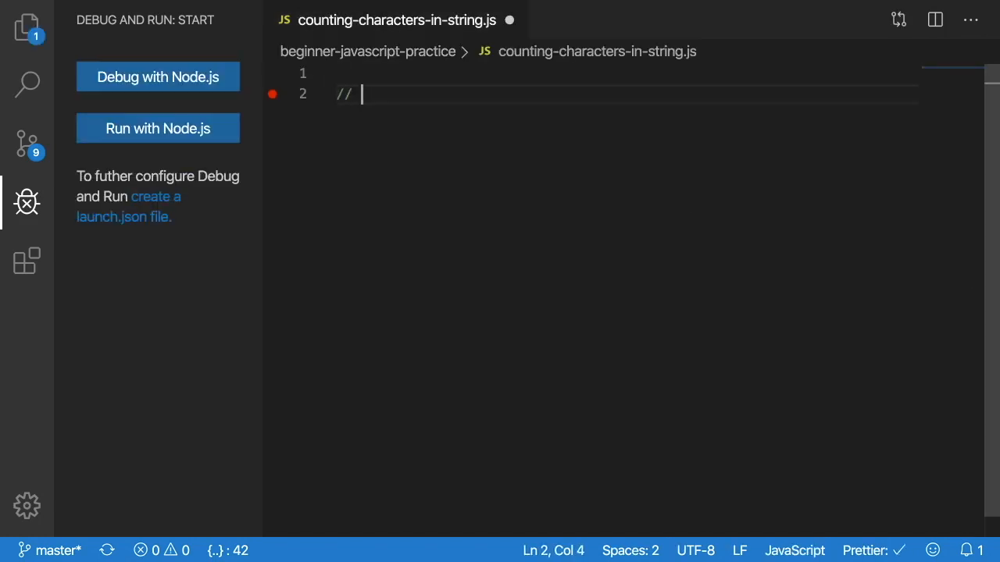
text(1. read in the command line arguments to get the character)
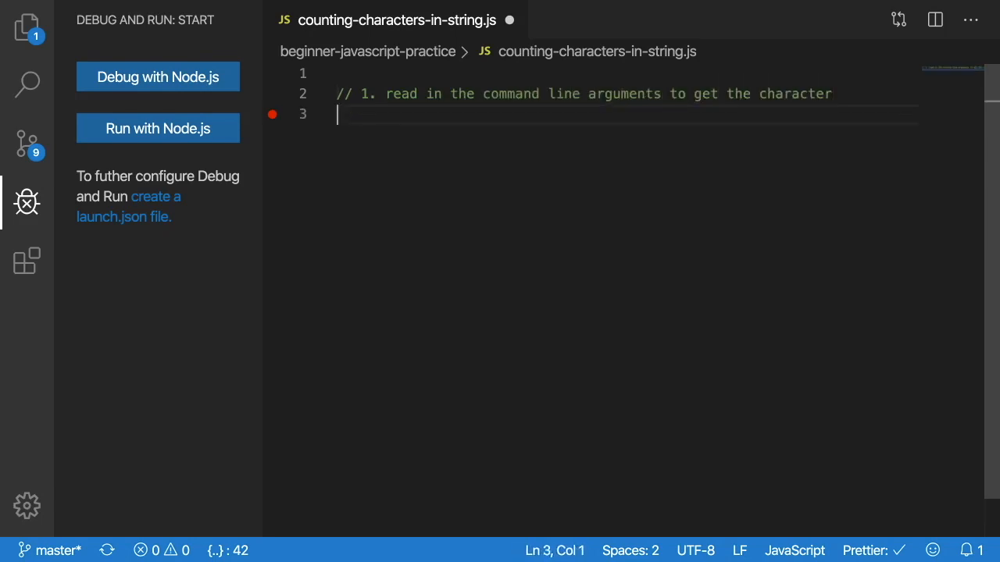
text(// and the word)
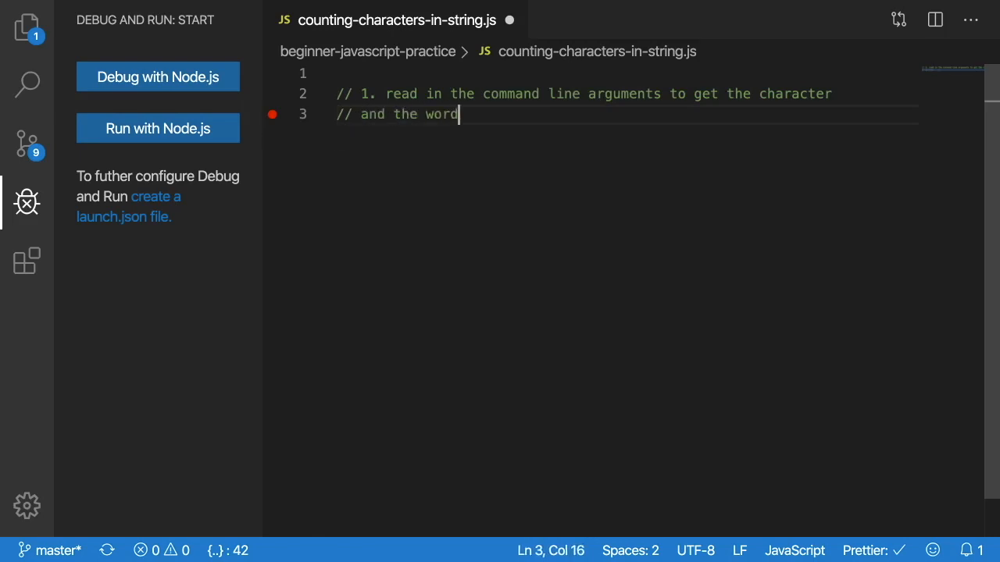
key(Enter)
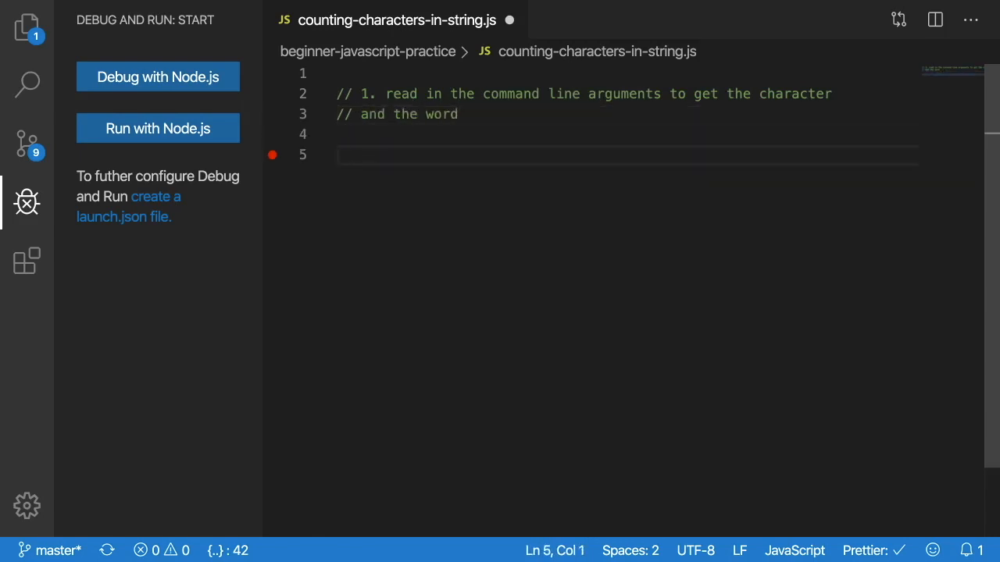
text(// 2.)
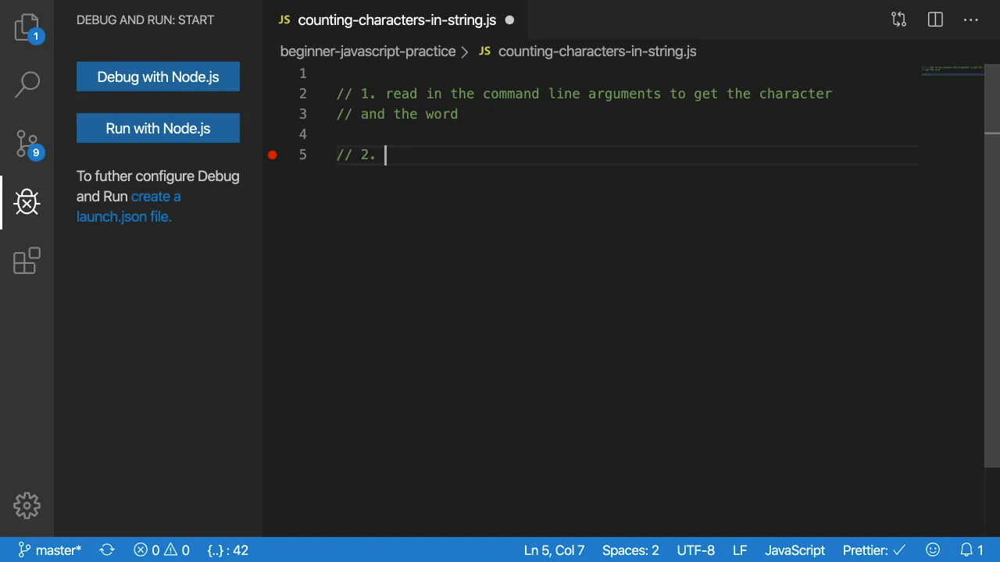
text(d)
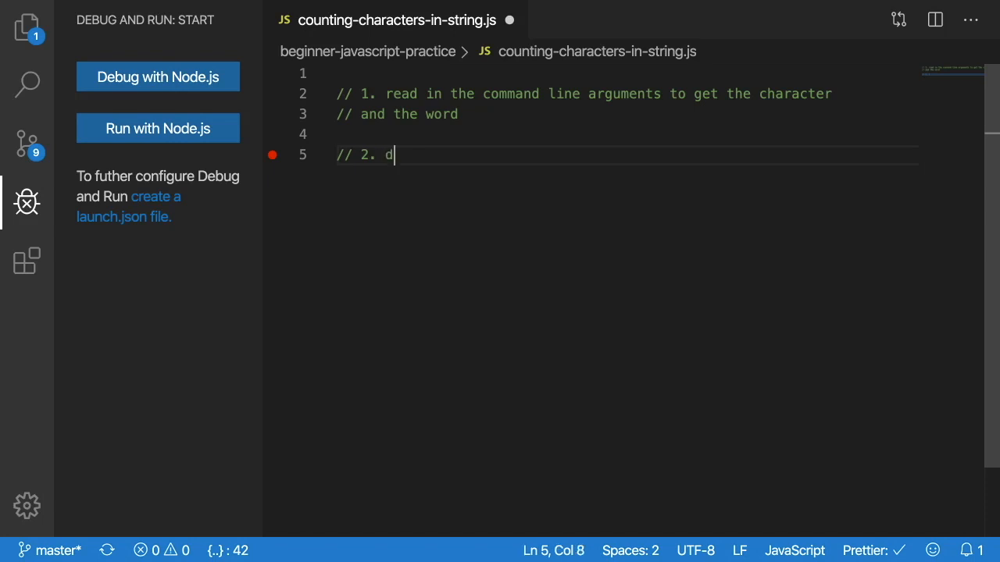
text(eclare a dynamic variable to keep track o)
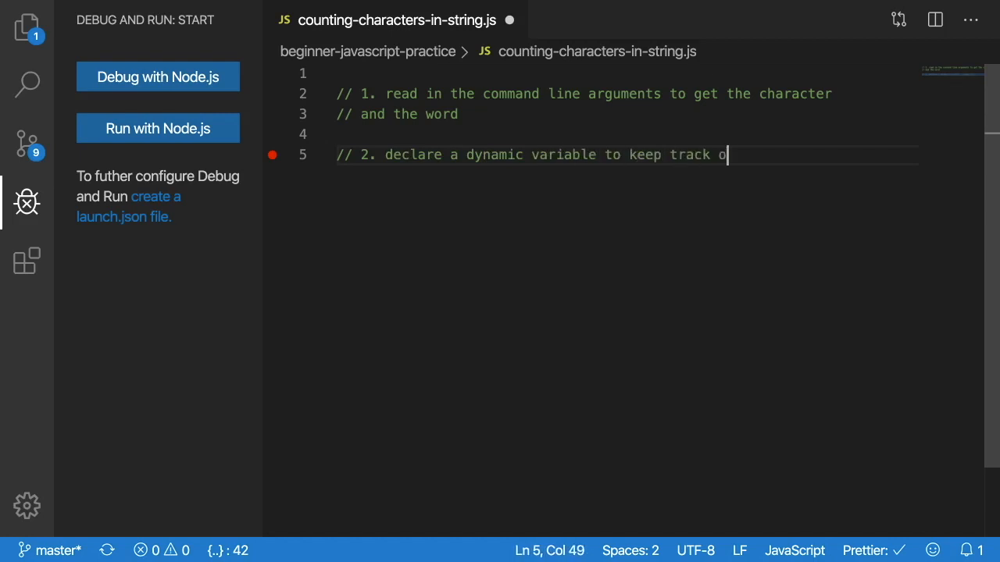
text(f the su)
text(//)
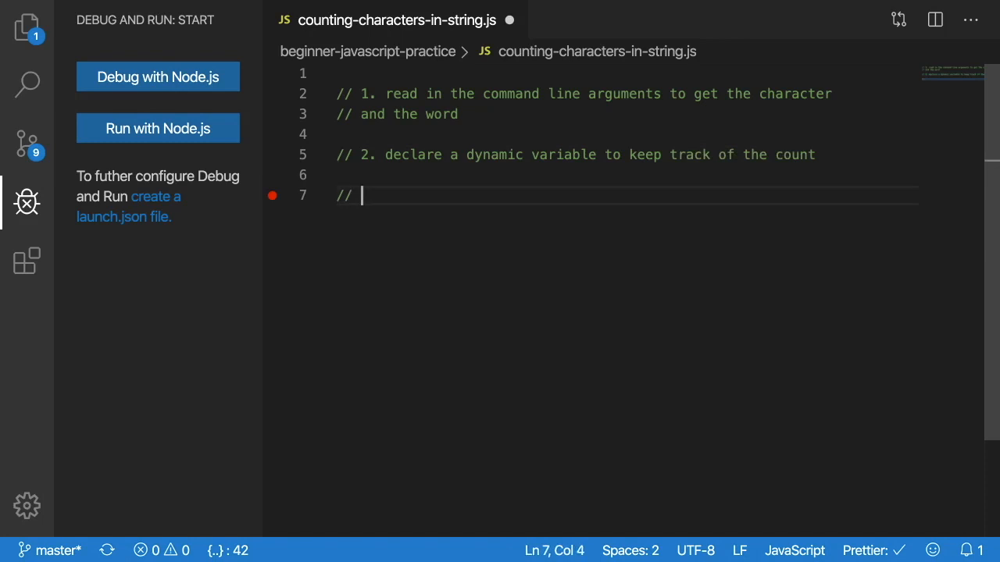
- Add comments 3 to 5: loop over every character and check whether it matches the one we seek
text(3.)
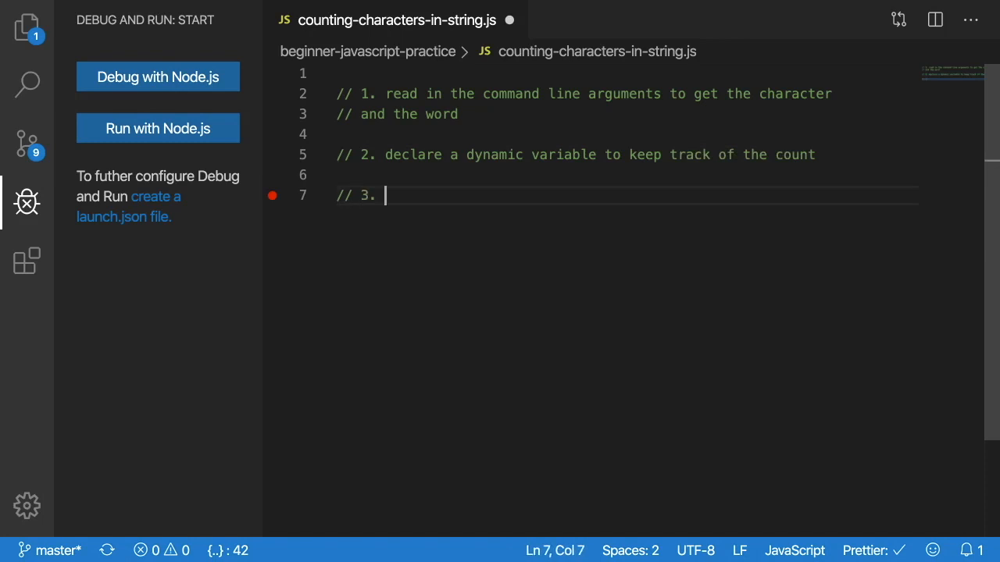
text(l)
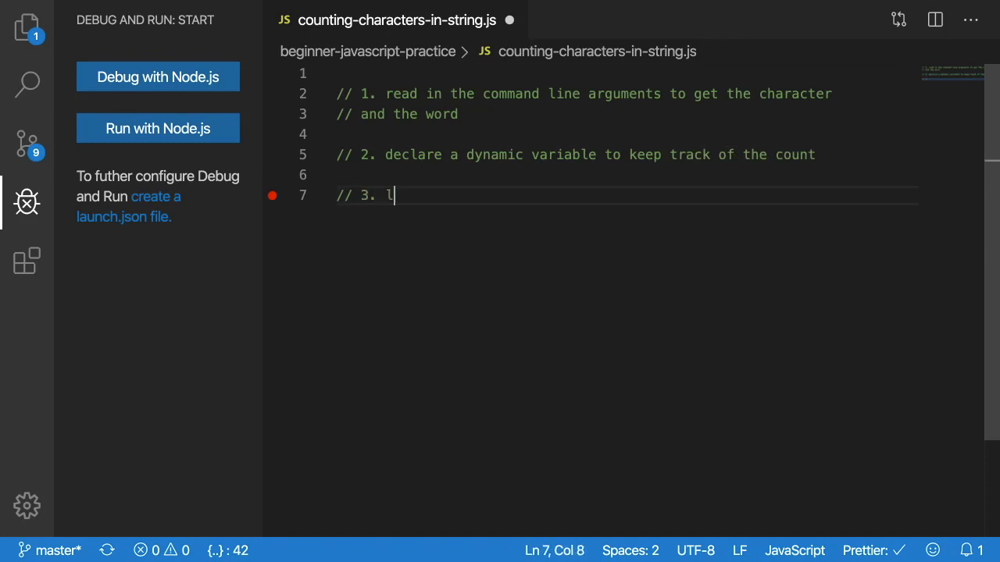
text(oop over every cha)
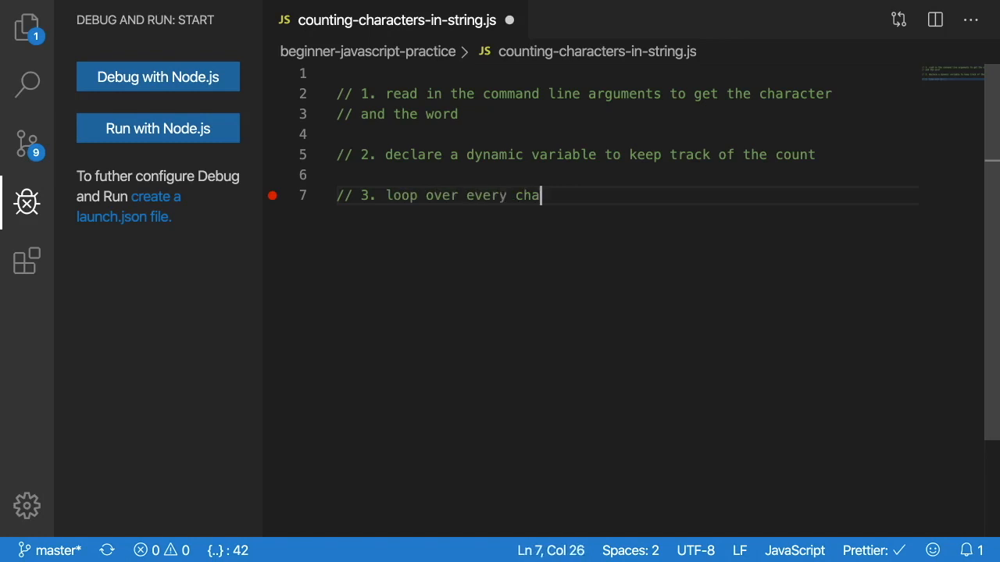
text(racter of the word)
text(// 4. if the cu)
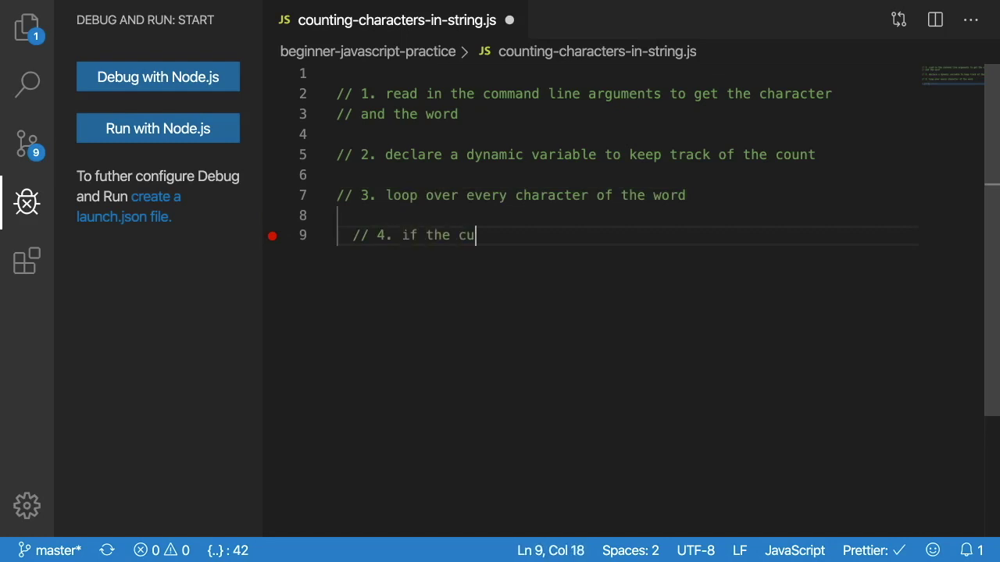
text(rrent charac)
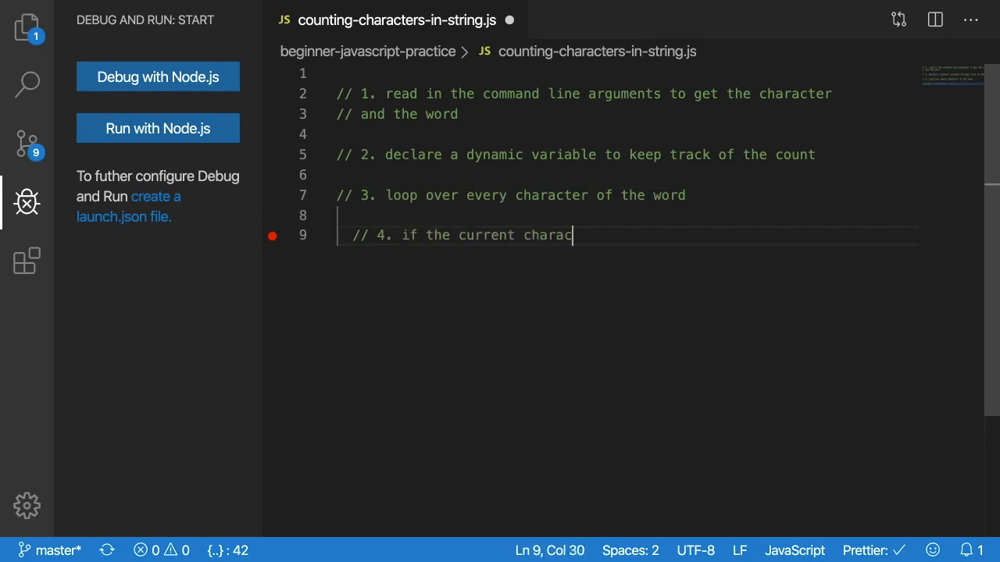
text(ter matches the charac)
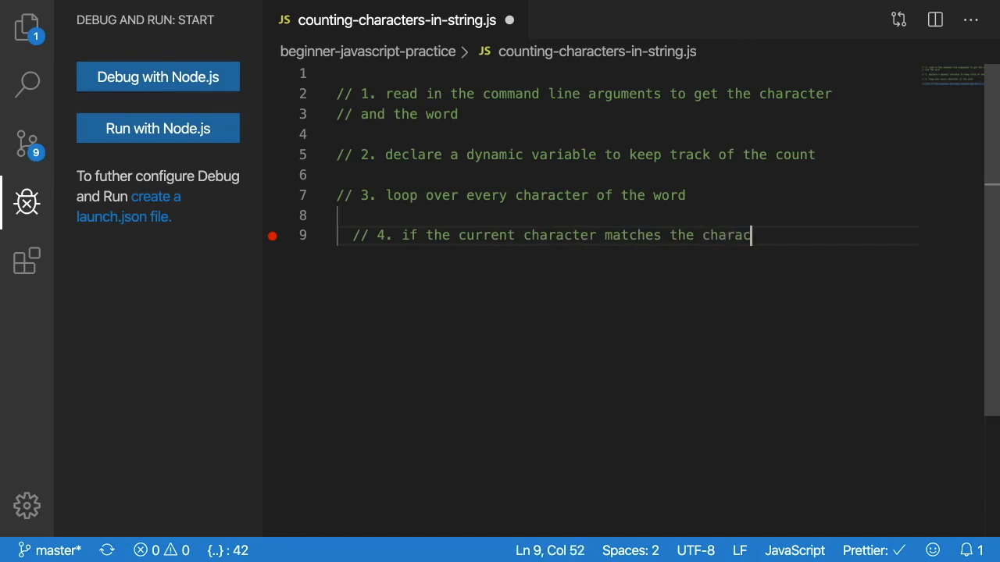
text(ter we are lookign fo)
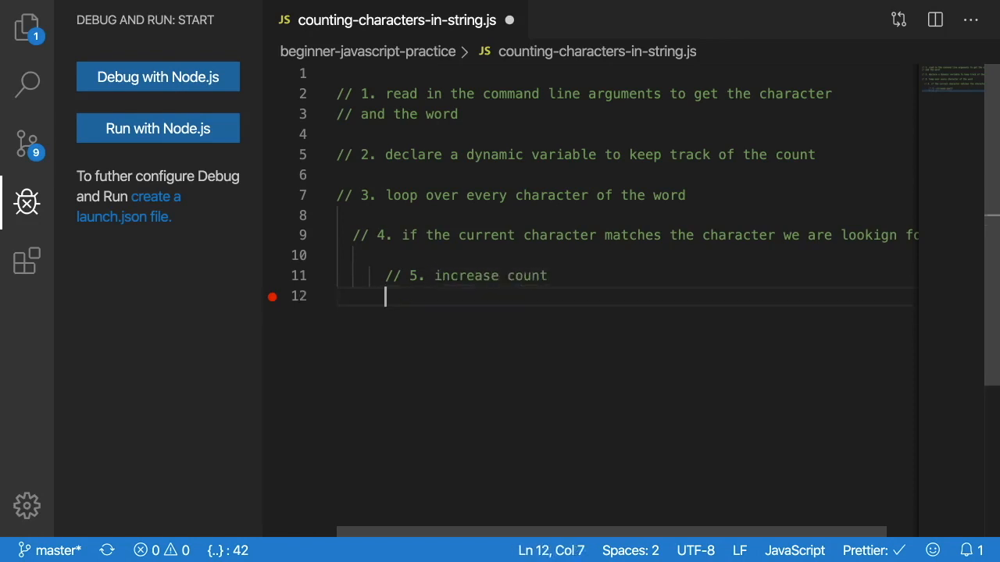
- Finish with comment '// 6. print out the count'
text(// 6.)
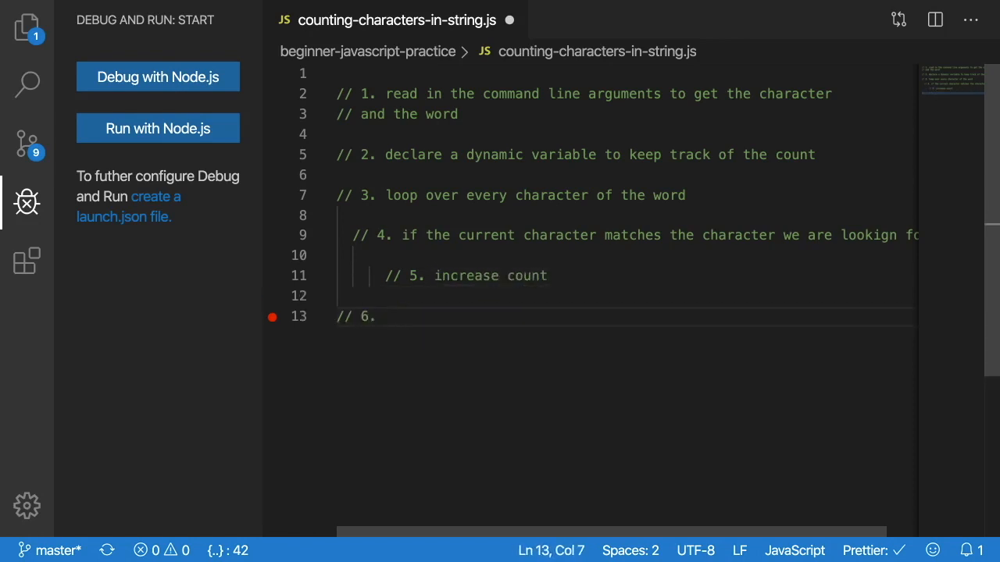
text(print out the count)
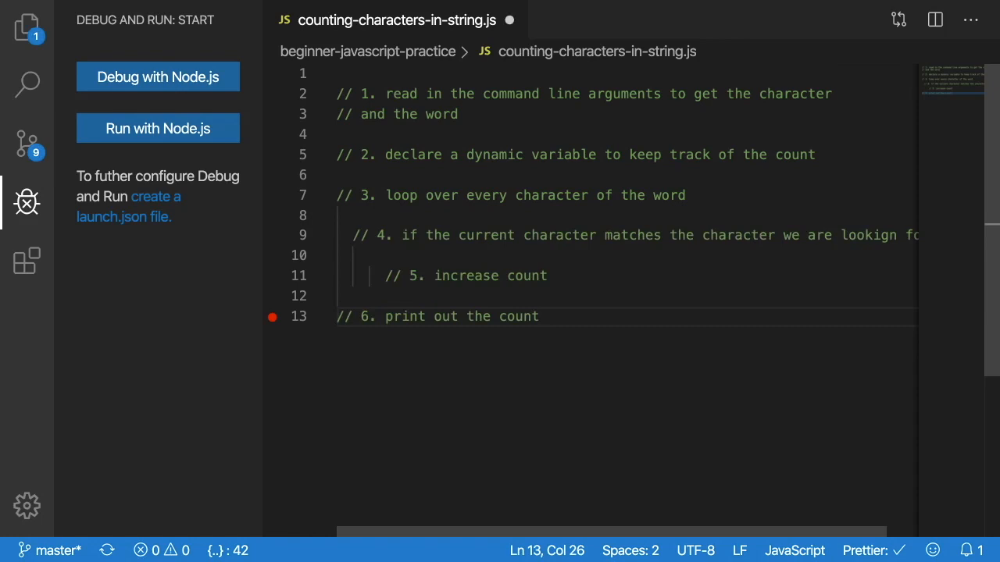
click(540, 315)
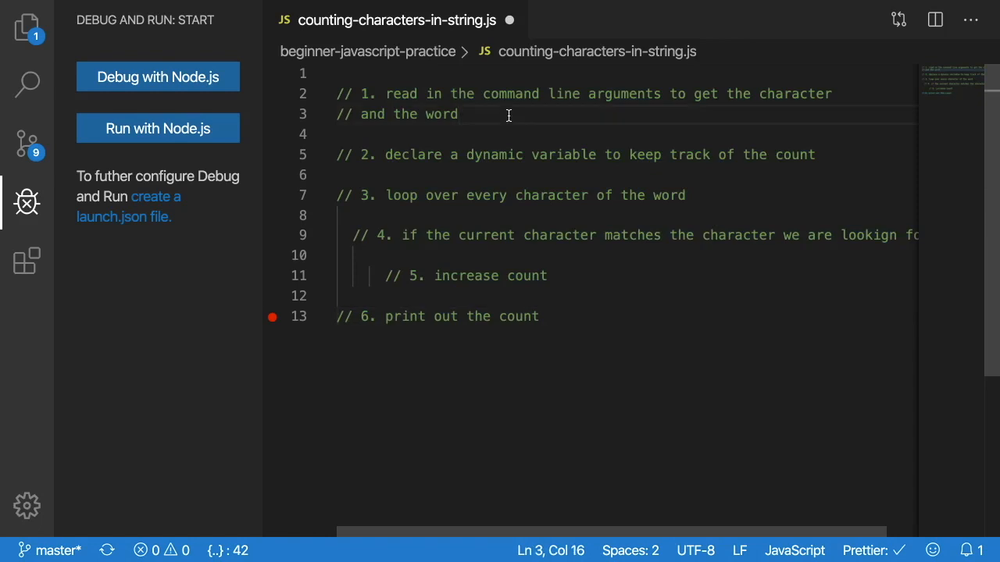
- Write 'const [ , , characterToFind, word] = process.argv;' under the first comment
key(Enter)
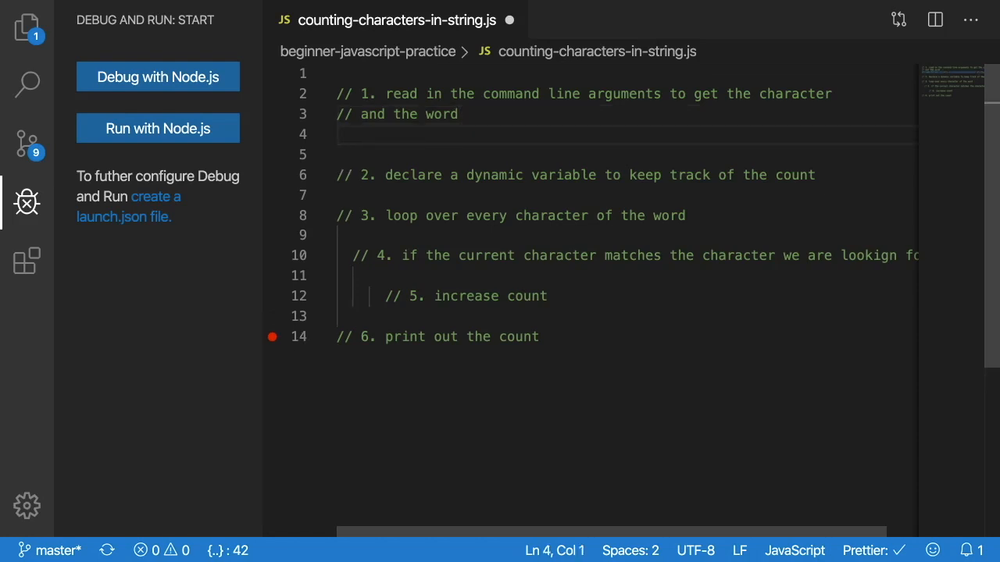
text(const)
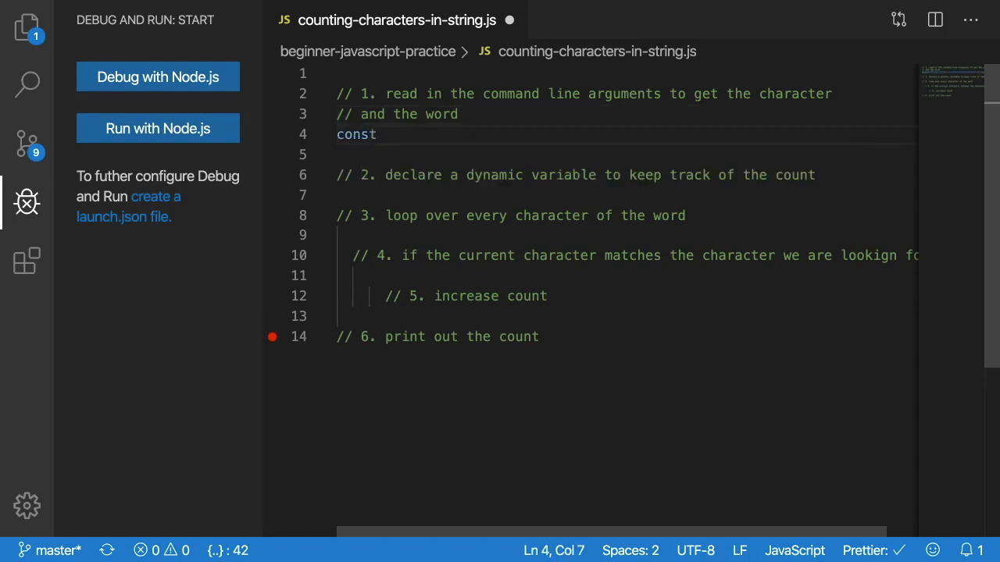
text([)
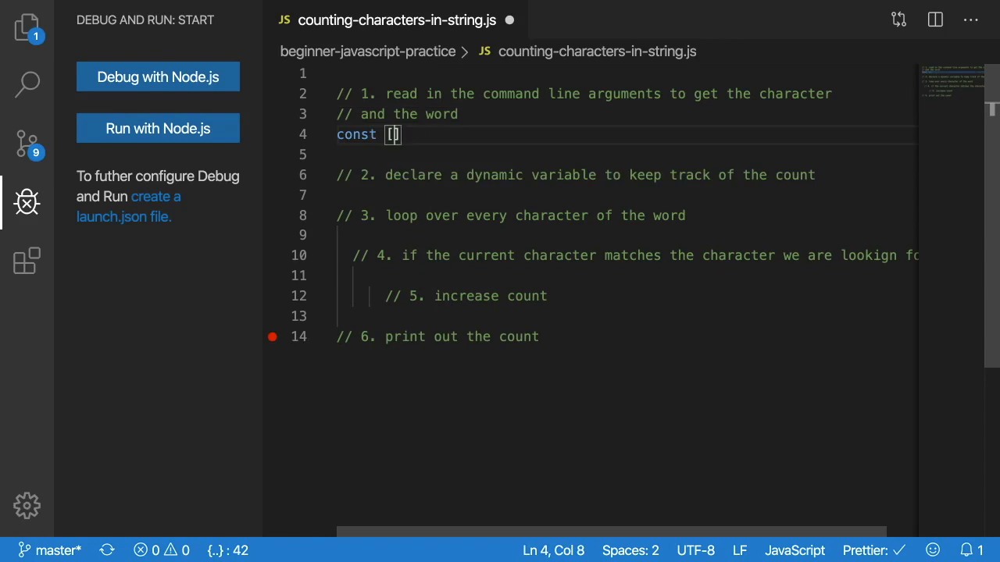
text(, ,)
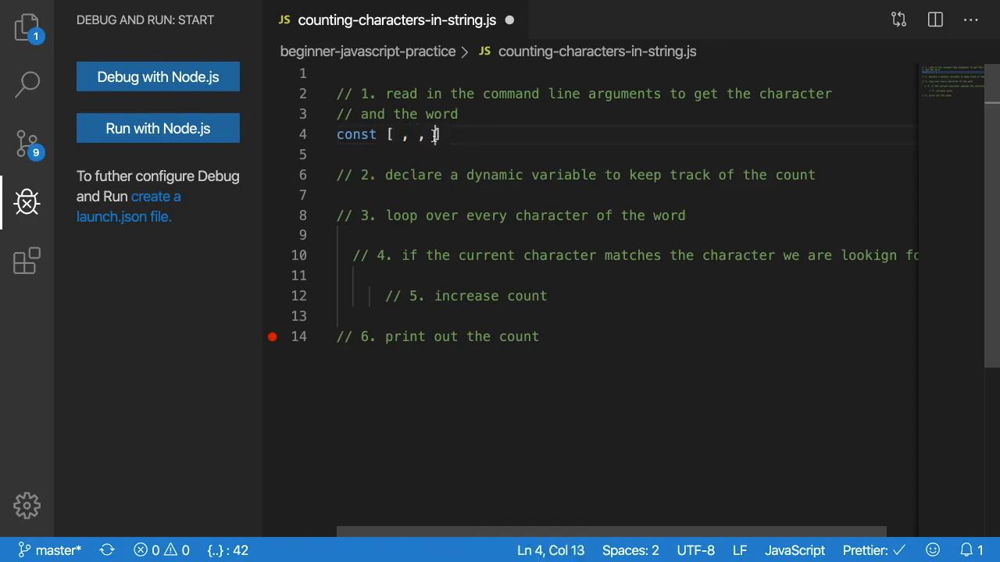
text(character)
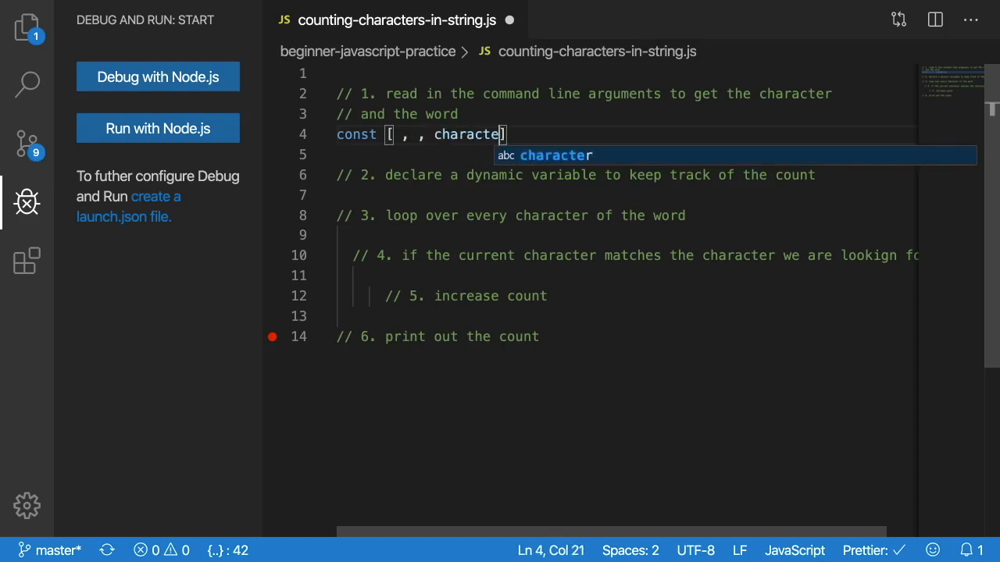
text(ToFind,)
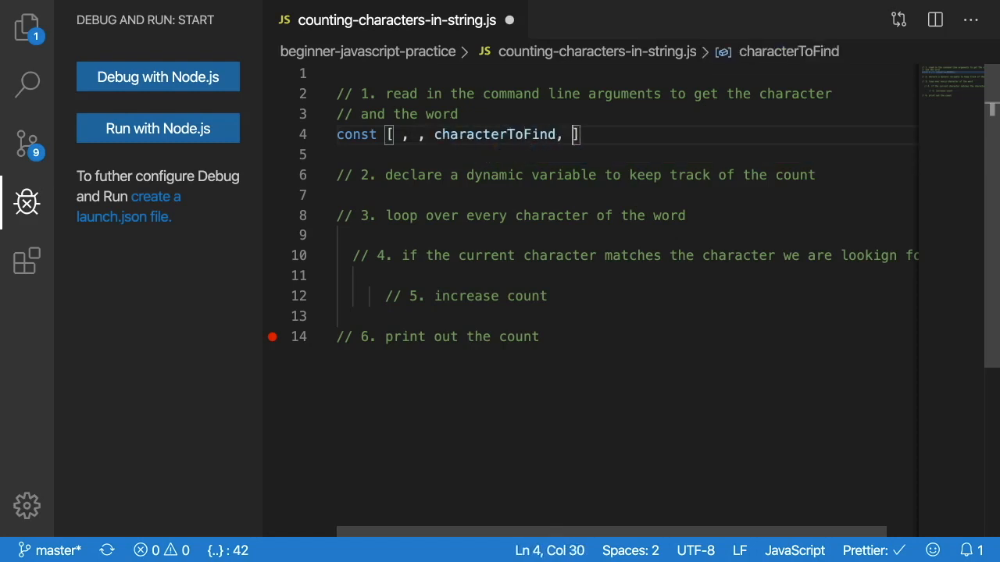
text(word)
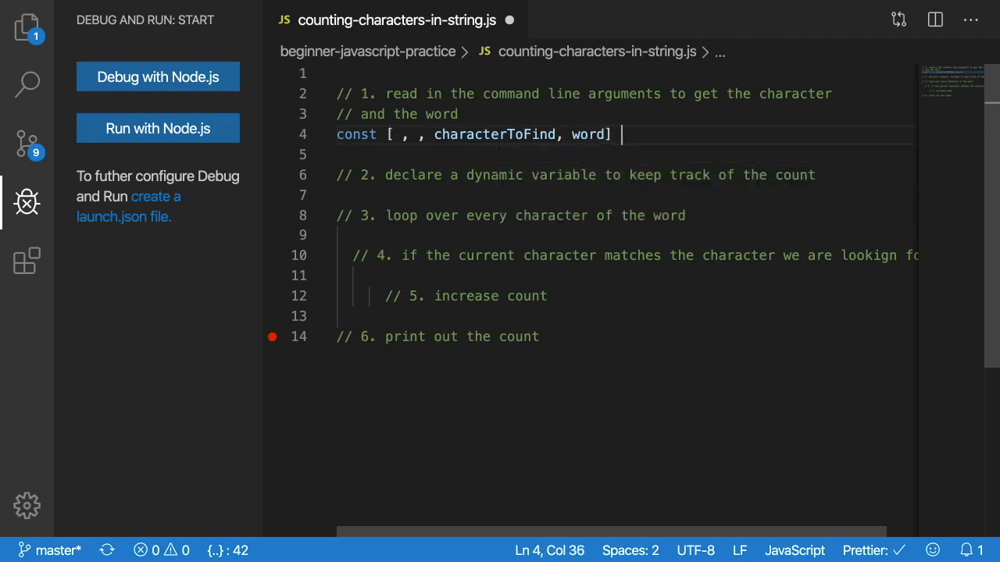
text(= process)
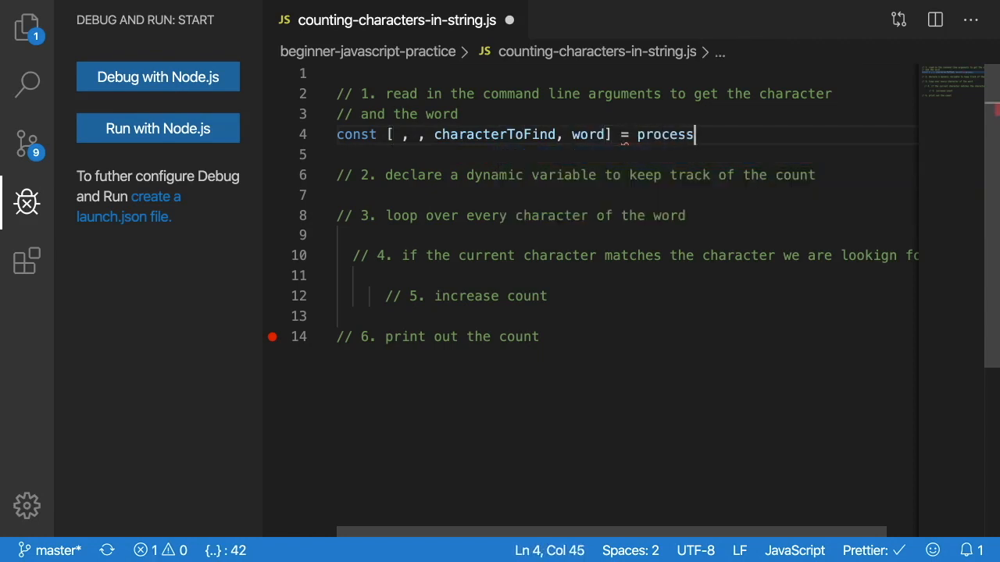
text(.argv;)
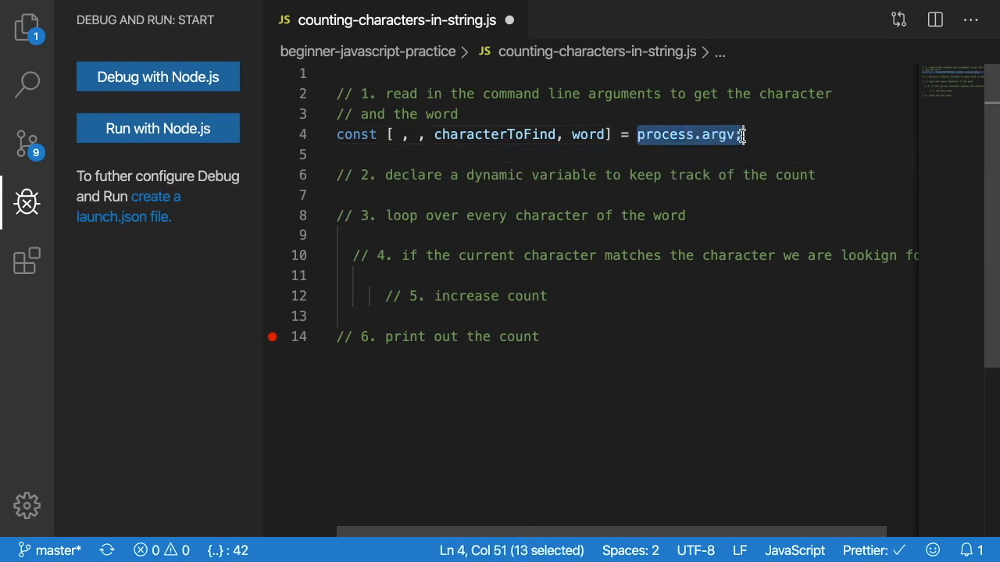
text(;)
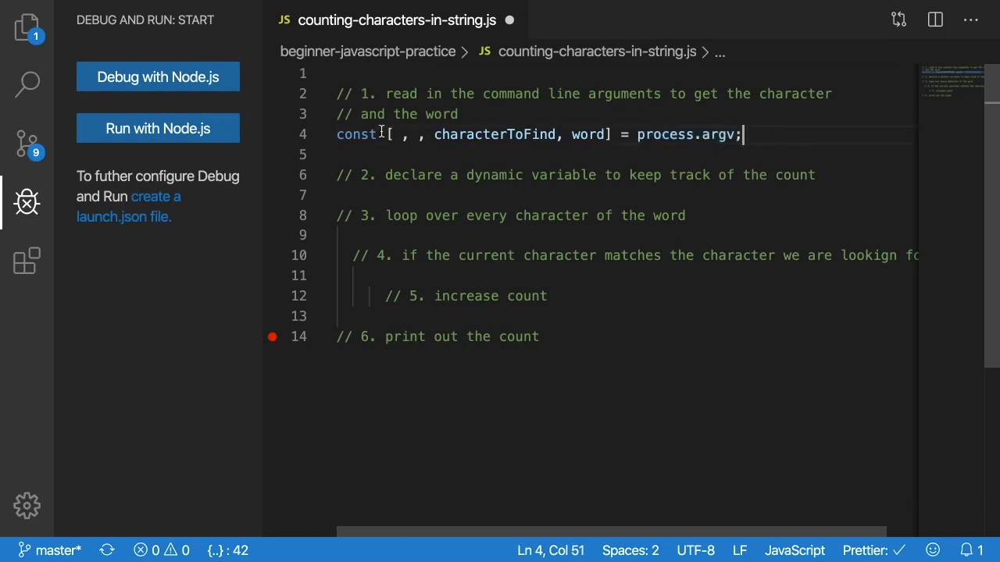
- Highlight characterToFind and the destructured name list to explain them
drag(637, 135, 742, 134)
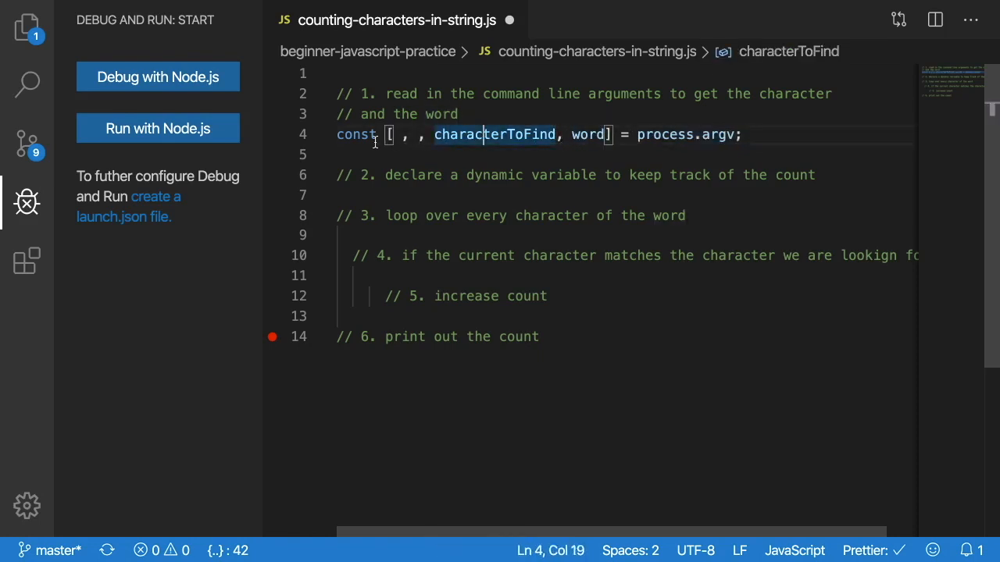
drag(388, 134, 612, 134)
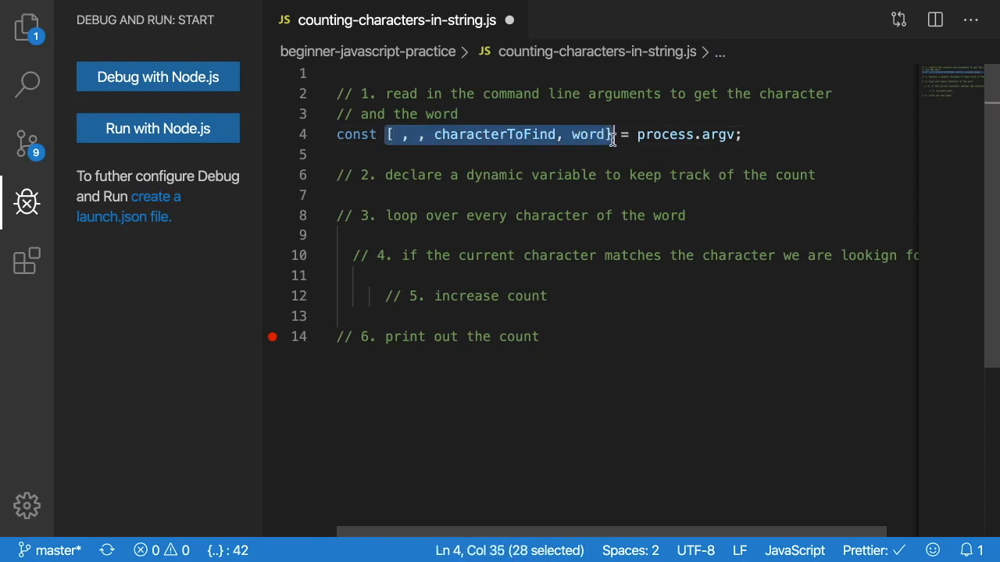
click(626, 134)
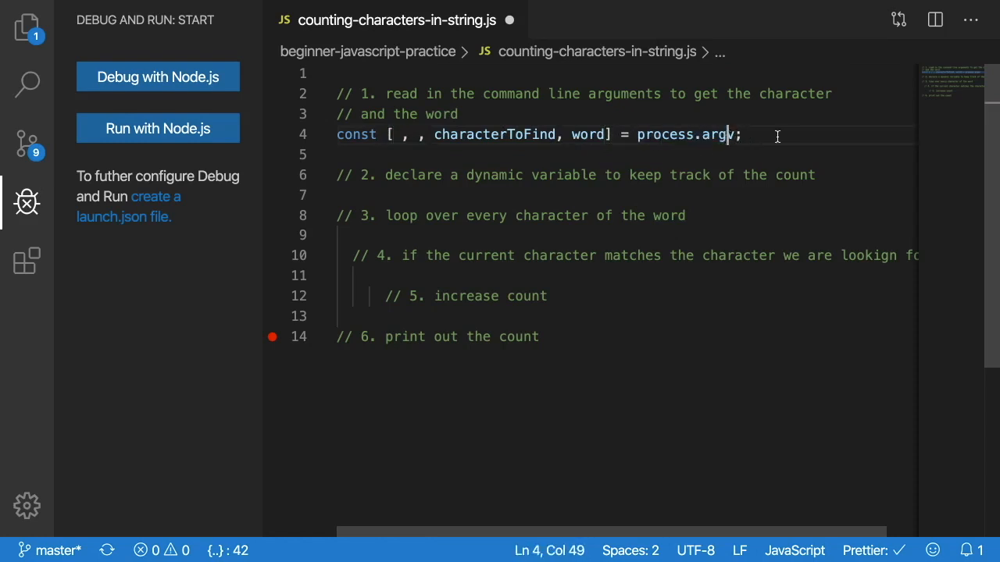
click(846, 175)
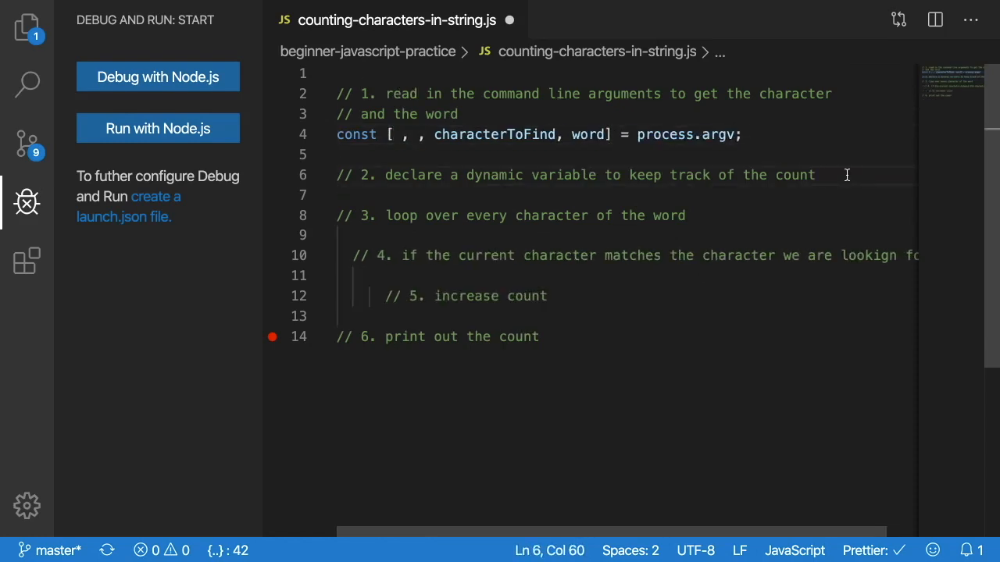
- Declare 'let count = 0;' under the second comment
key(Enter)
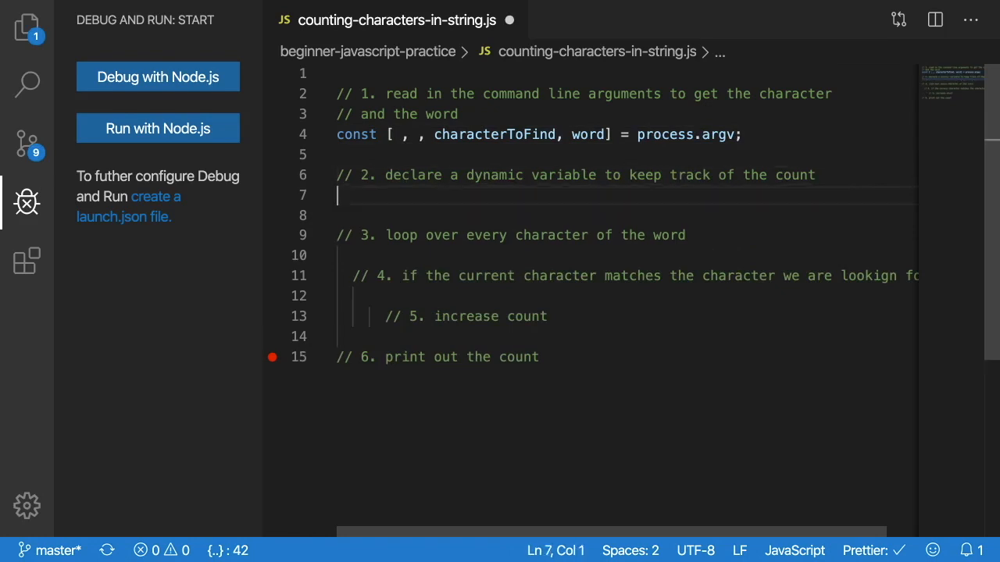
text(let coun)
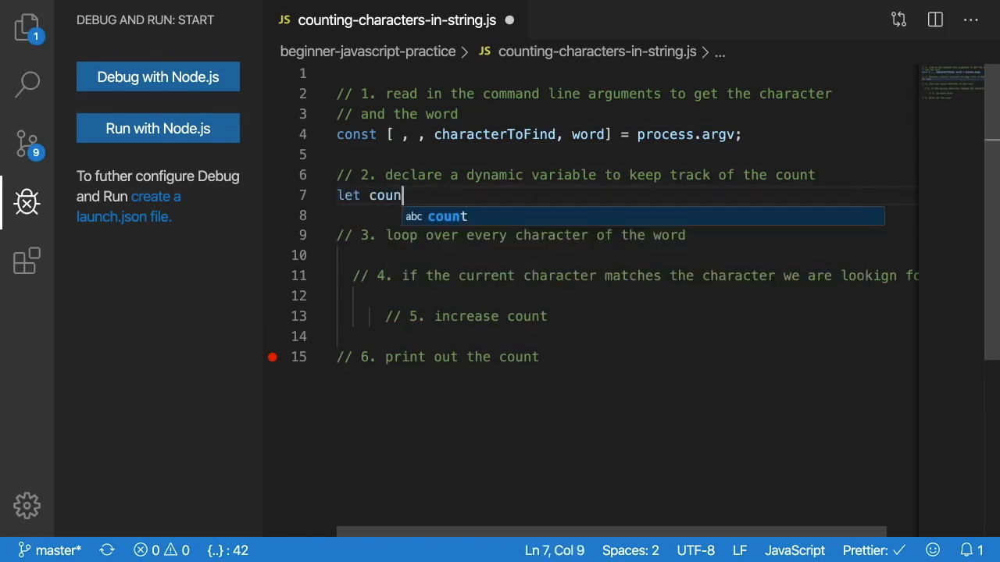
text(t = 0;)
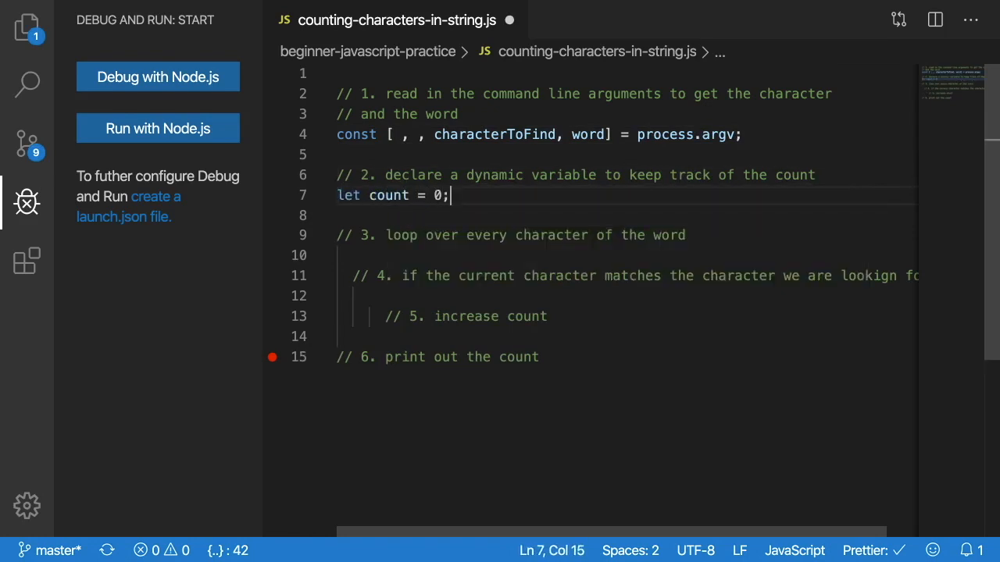
double_click(387, 195)
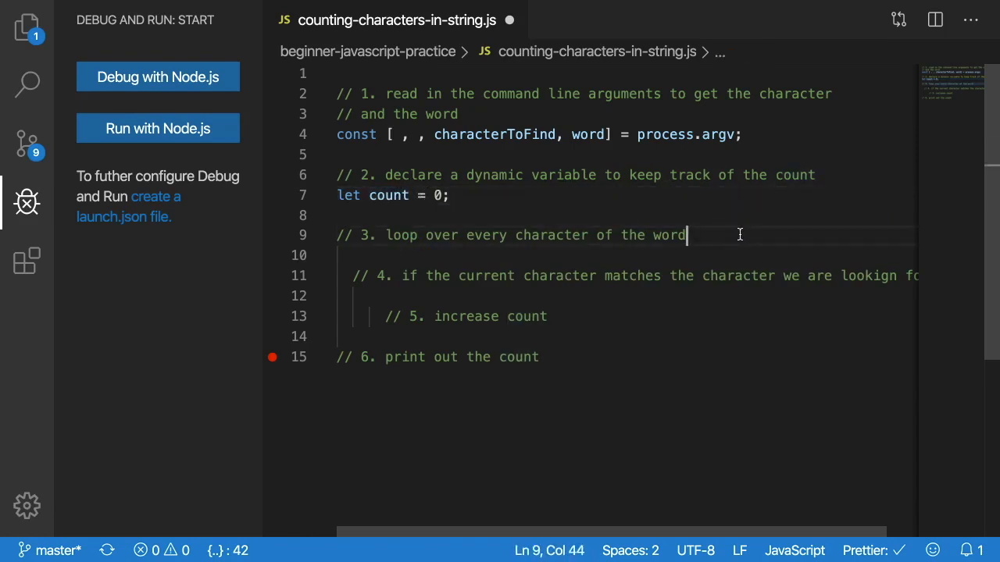
- Add an empty 'for (const character of word) { }' loop under the third comment
text(f)
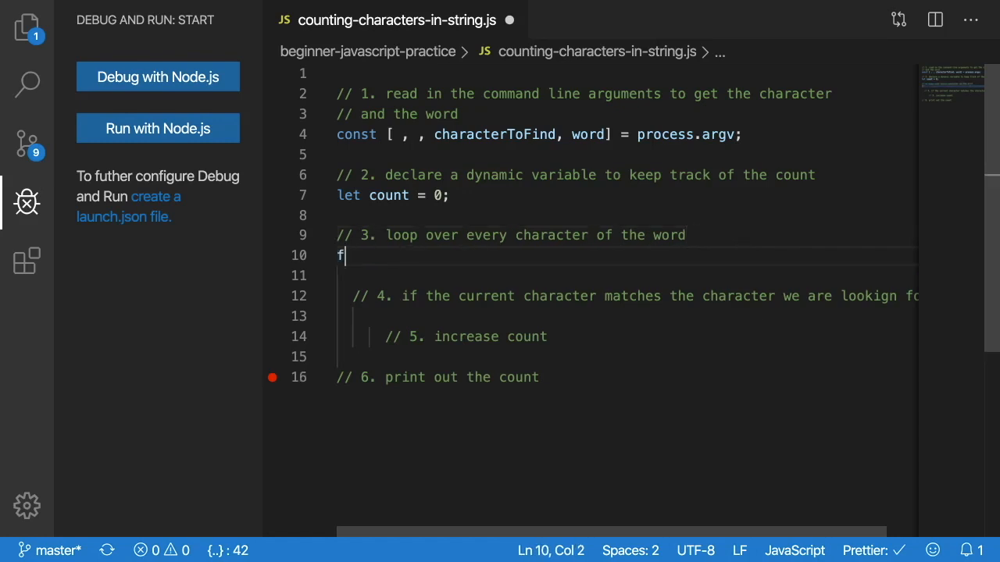
text(or (let character of word)
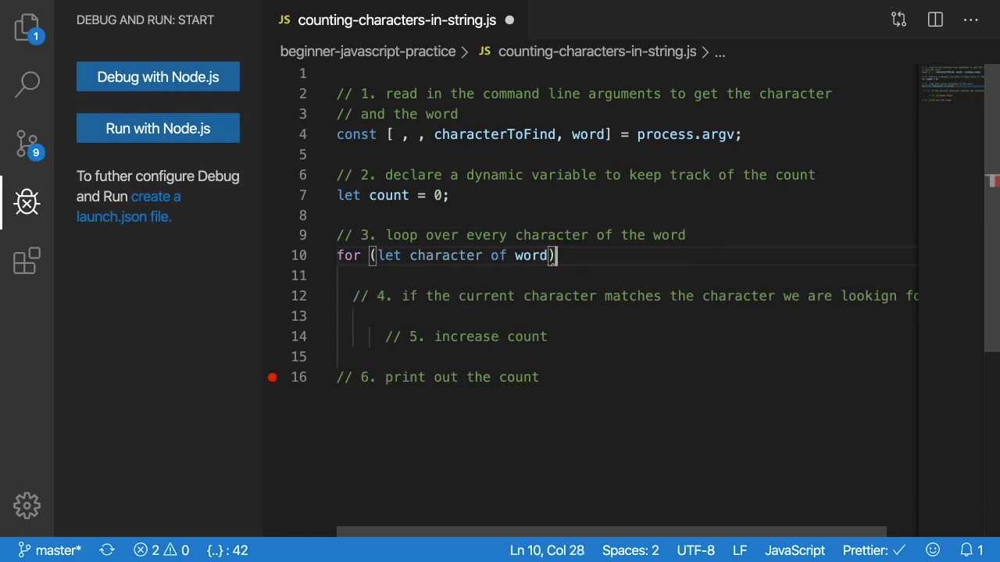
text({)
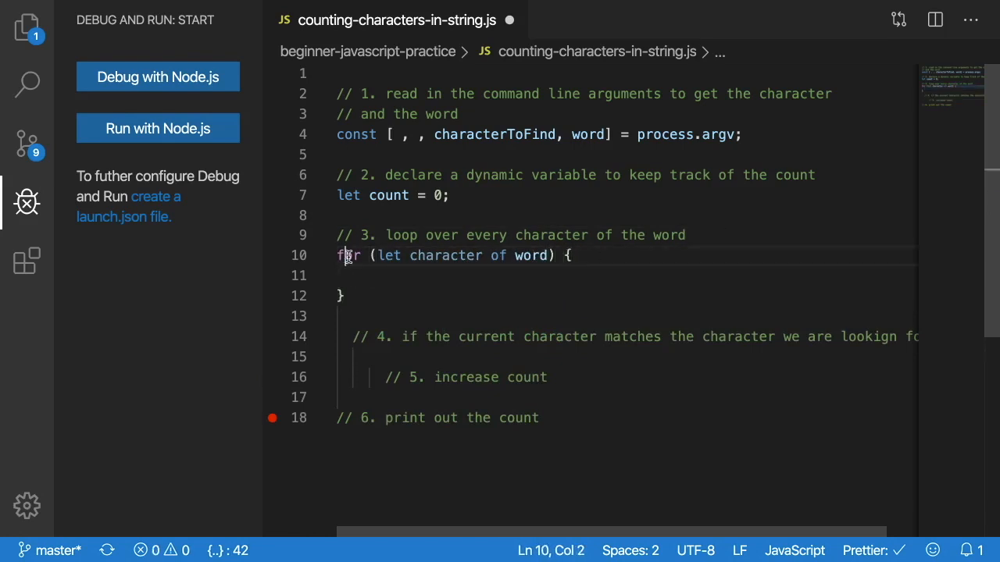
drag(338, 256, 571, 256)
text(c)
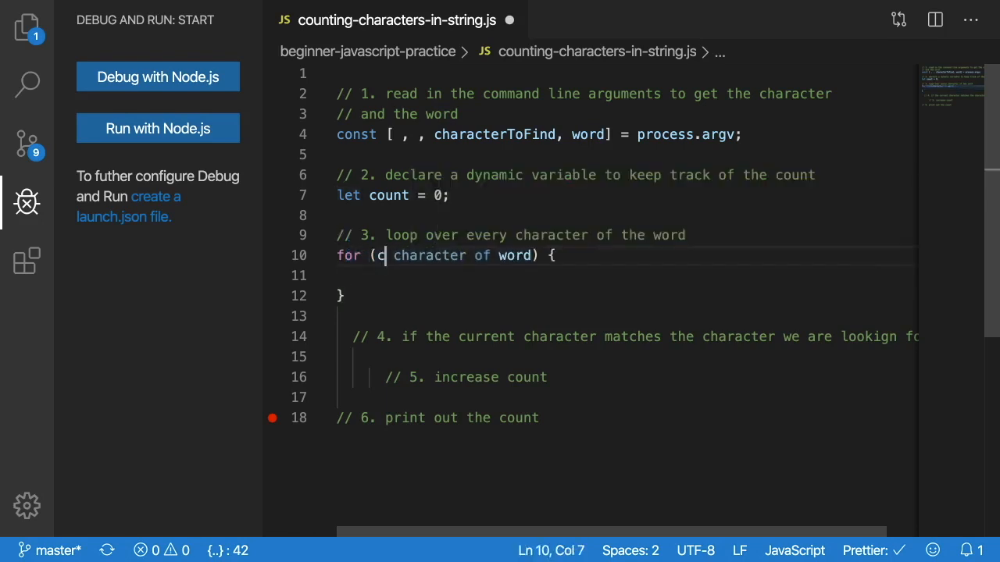
text(onst)
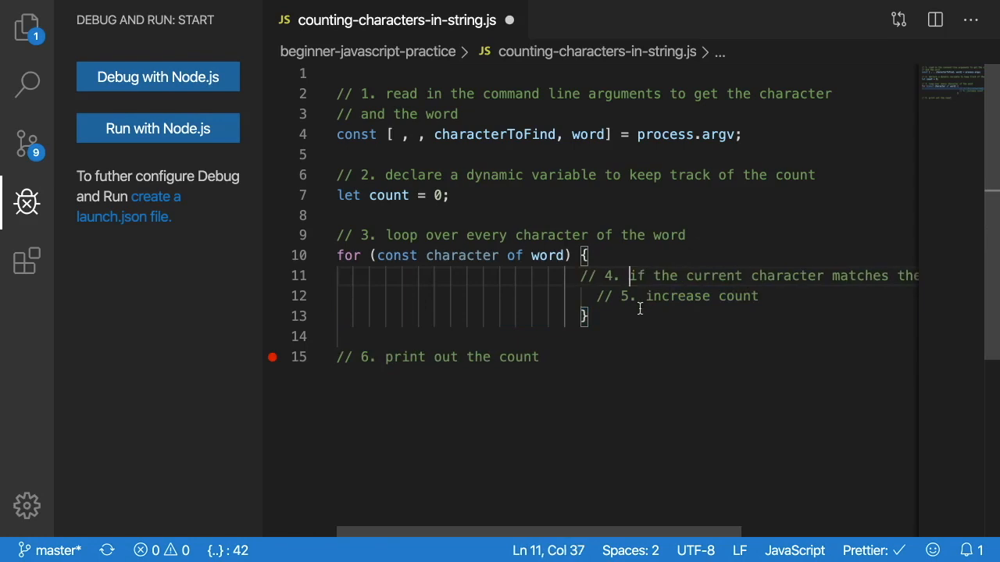
- Inside the loop add 'if (characterToFind === character)' with count++ in its block
drag(631, 275, 394, 316)
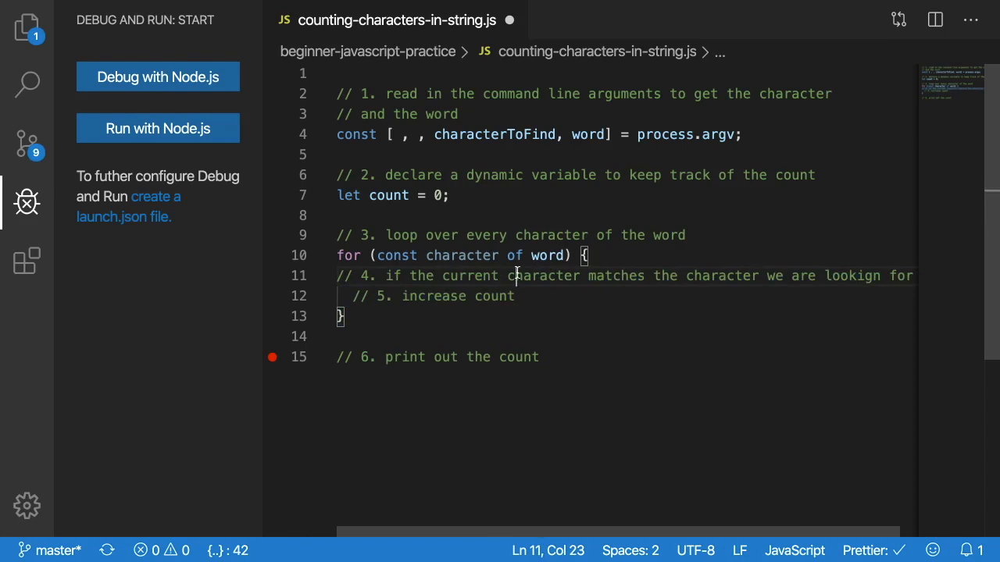
key(Enter)
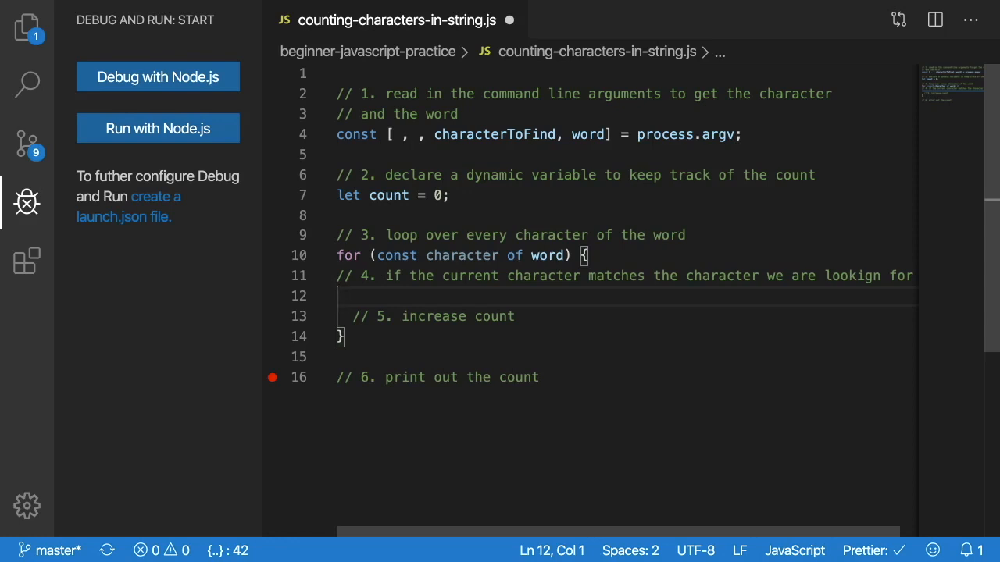
text(if ()
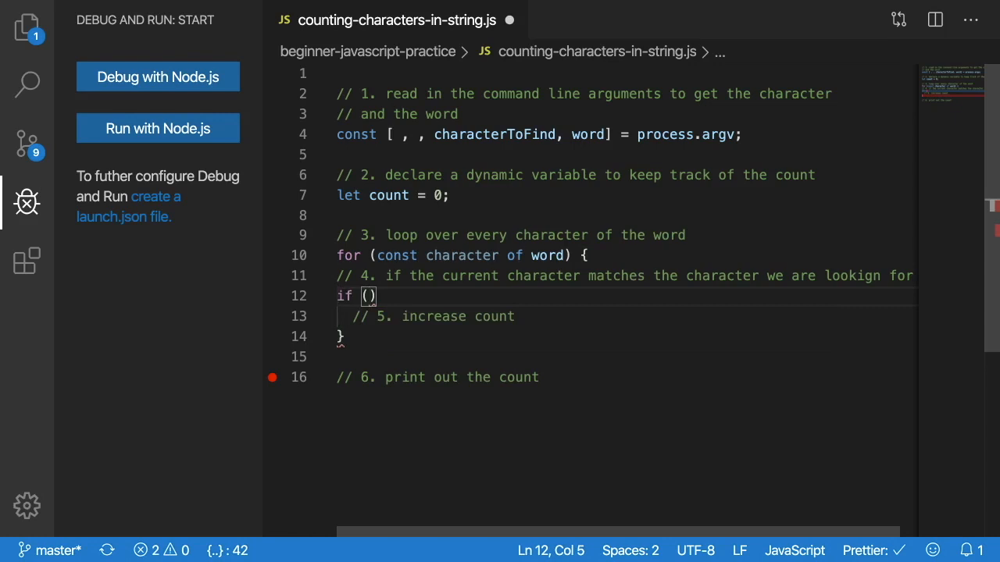
mouse_move(507, 134)
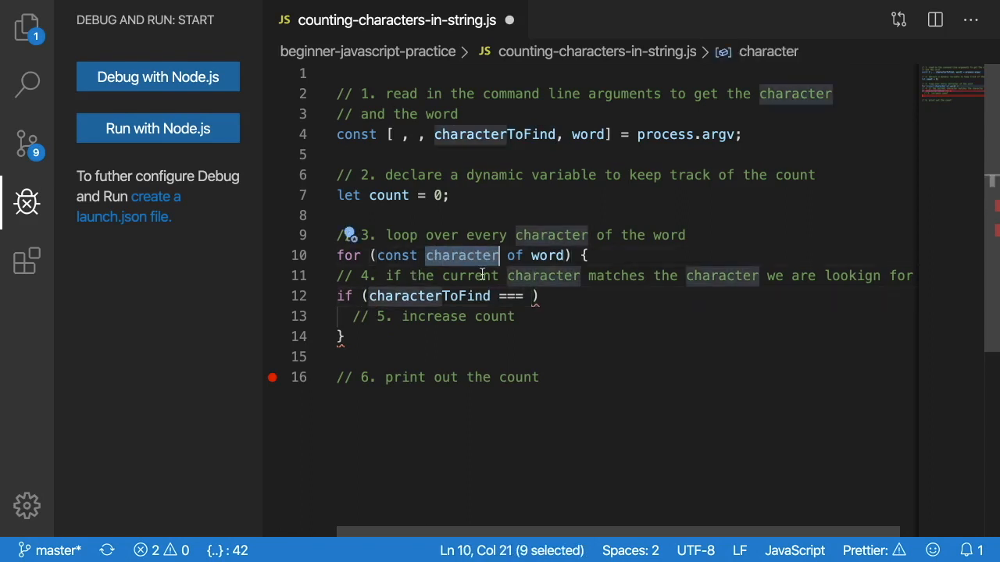
text(character)
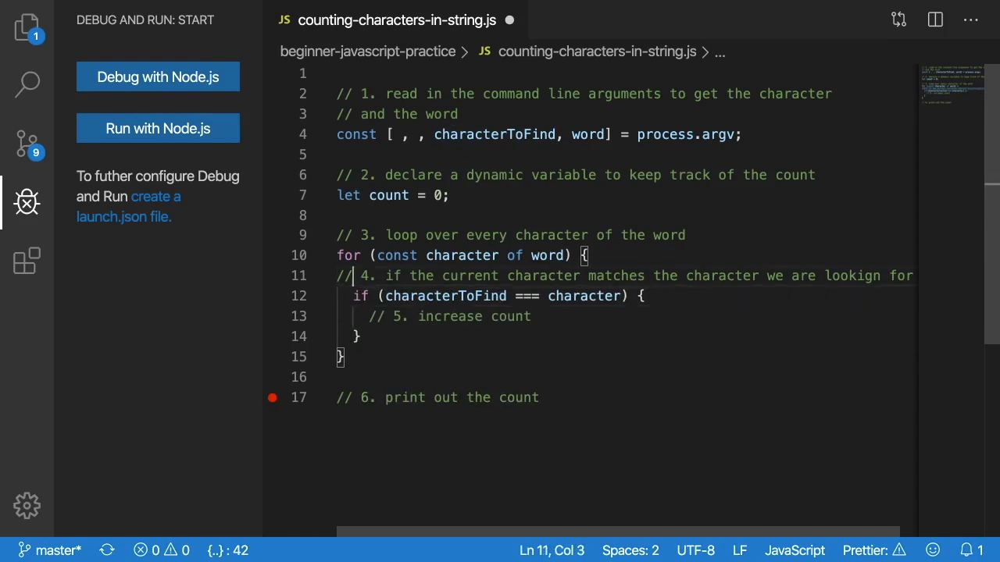
text(count++;)
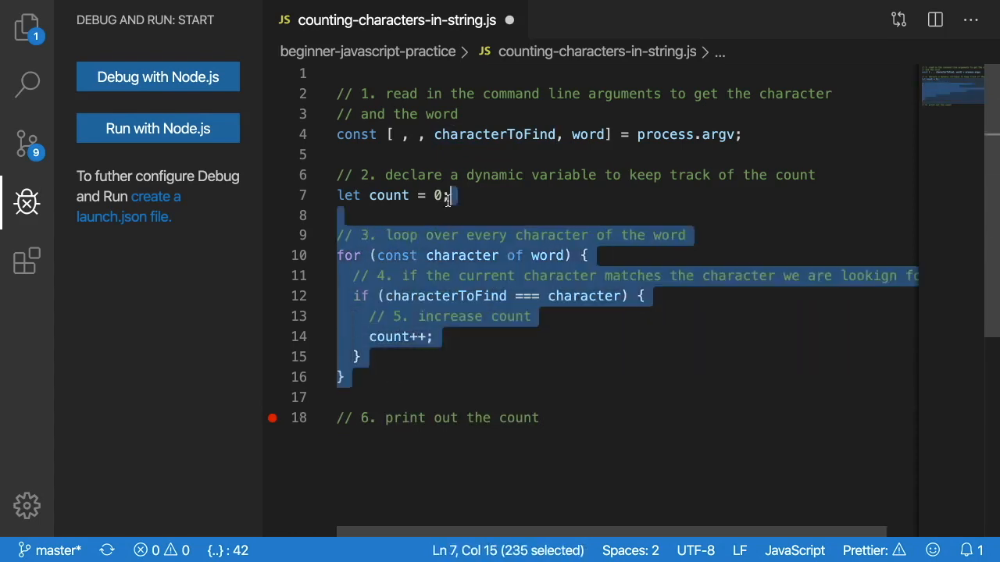
- Log `we found ${count} ${characterToFind} inside the word ${word}.` and save with Prettier formatting
click(540, 419)
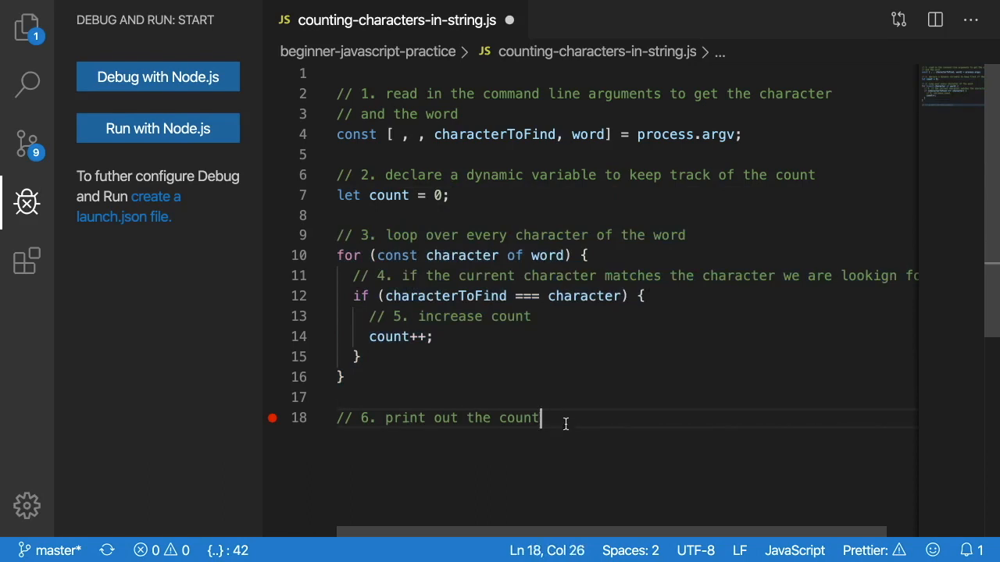
text(console.l)
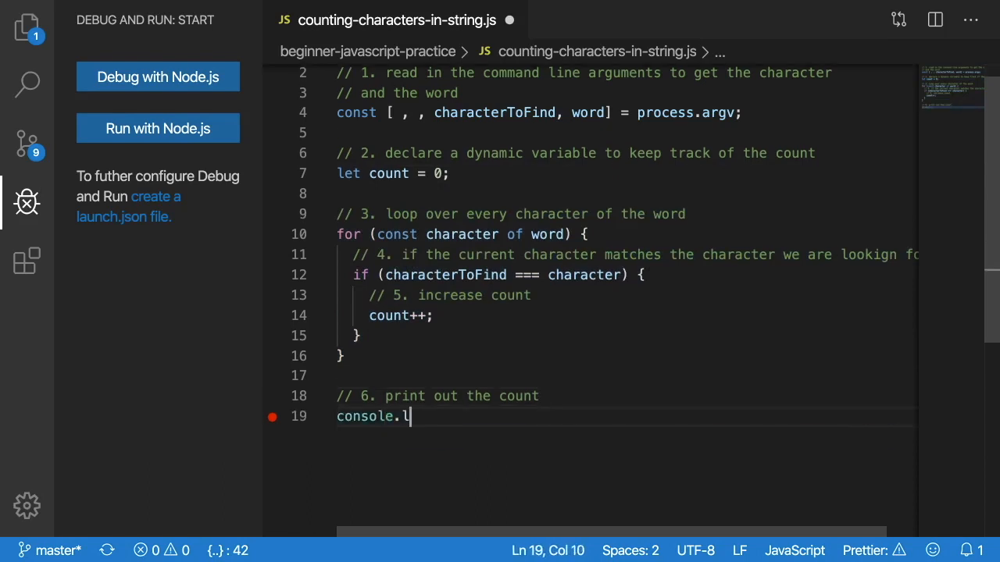
text(log(`)
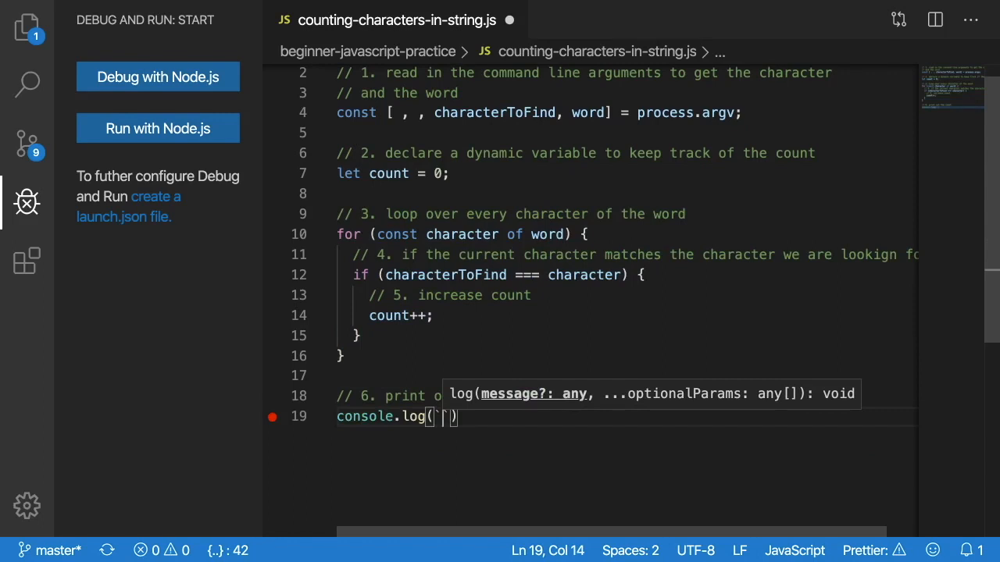
text(we found ${count} ')
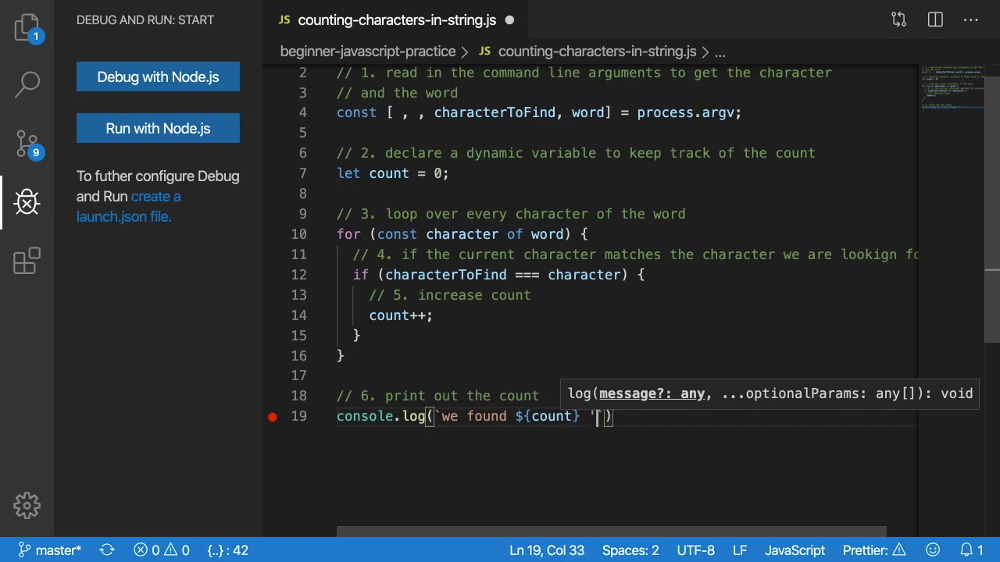
text(${characterToFind)
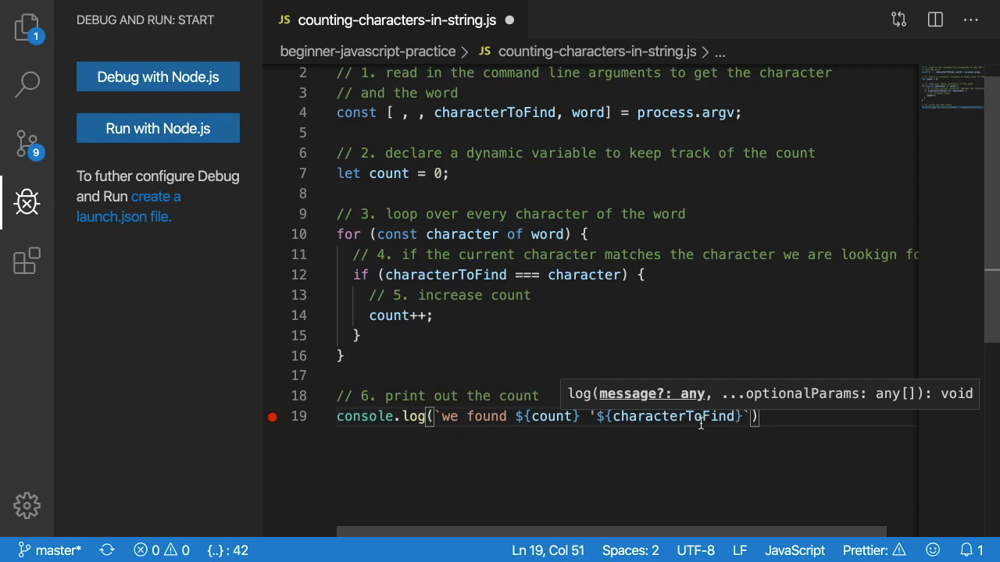
text(inside the)
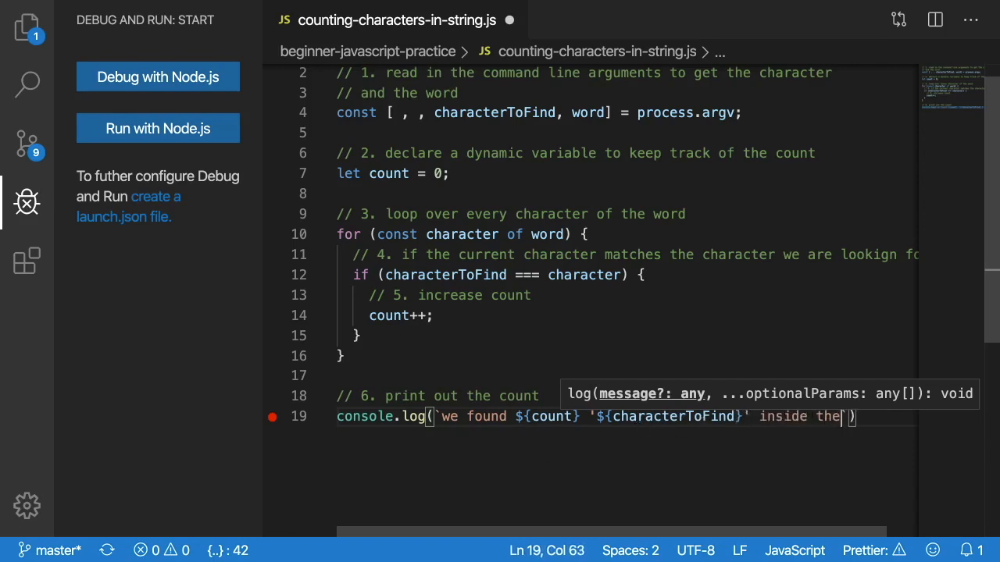
text(word ${word})
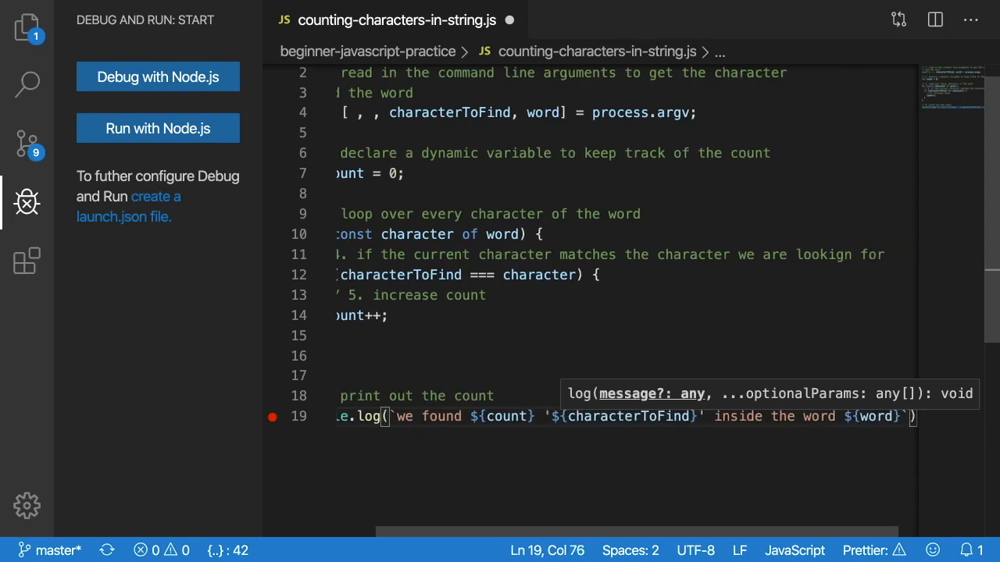
text(.)
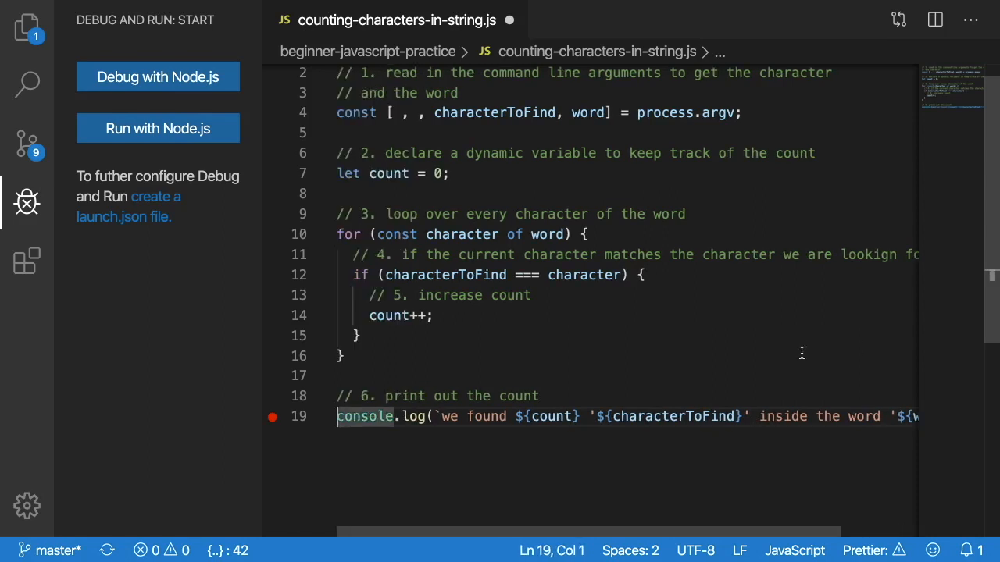
mouse_move(565, 350)
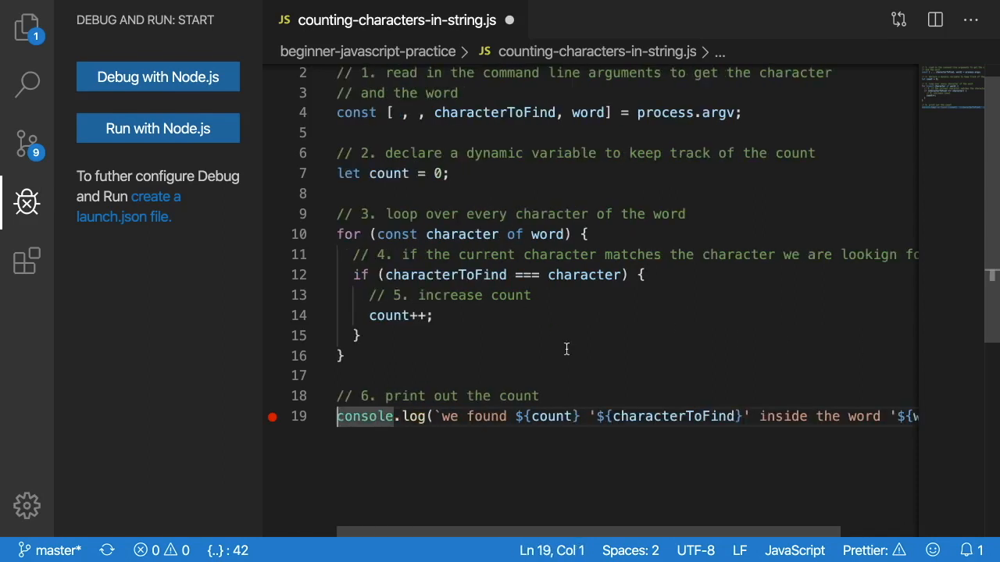
click(356, 336)
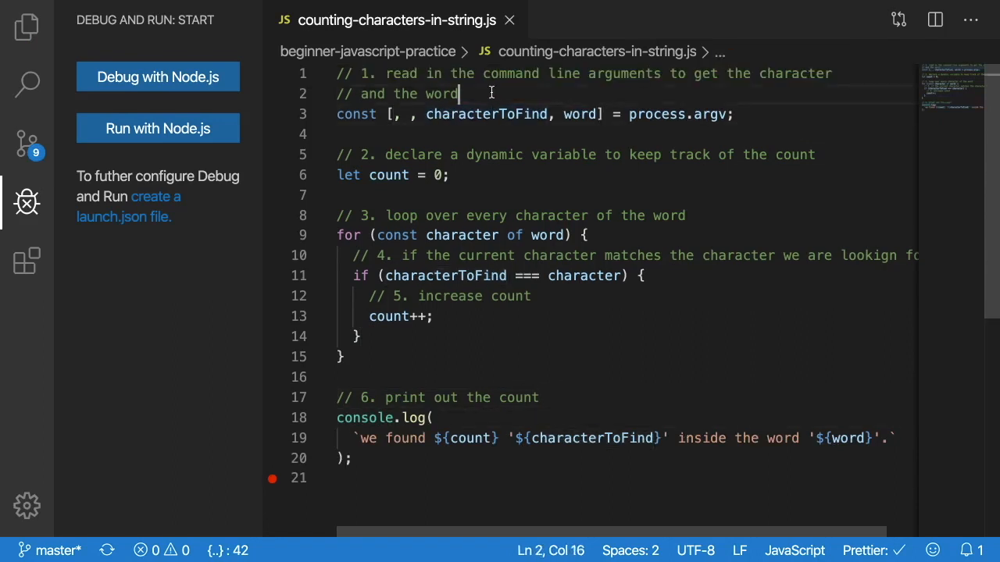
mouse_move(452, 116)
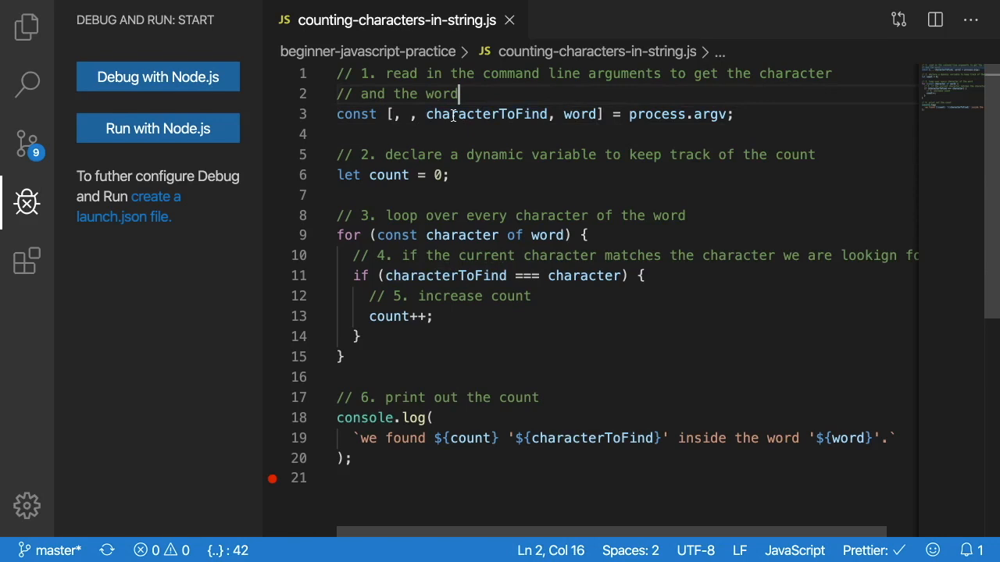
mouse_move(456, 114)
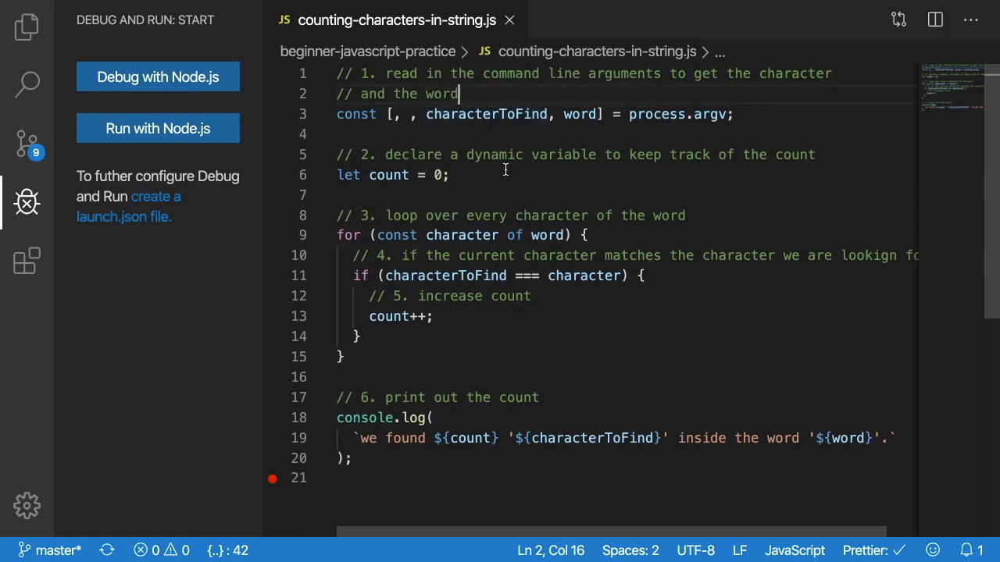
- Create a Node.js launch.json with "args": ["o", "choose"] and return to the script
click(272, 115)
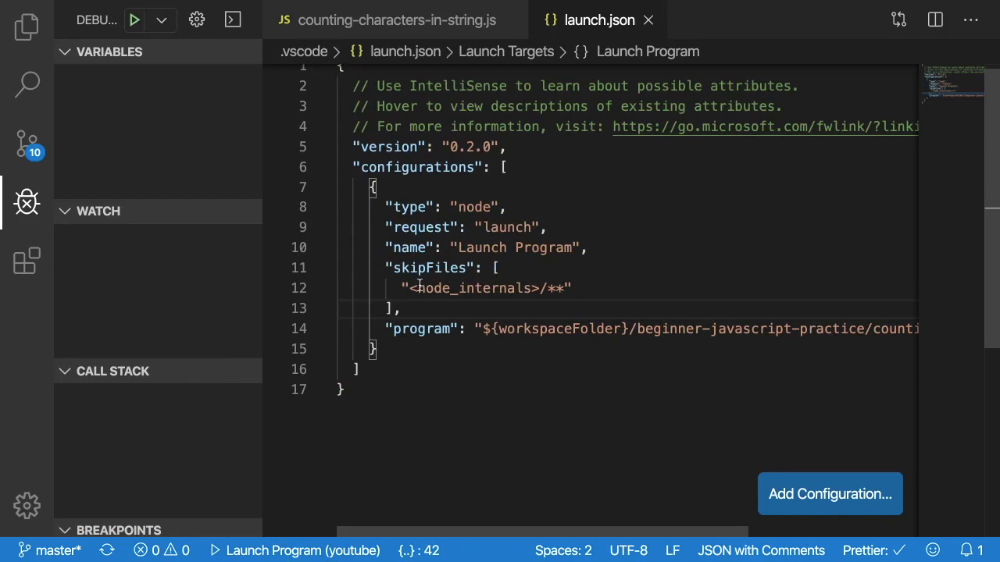
drag(375, 187, 375, 350)
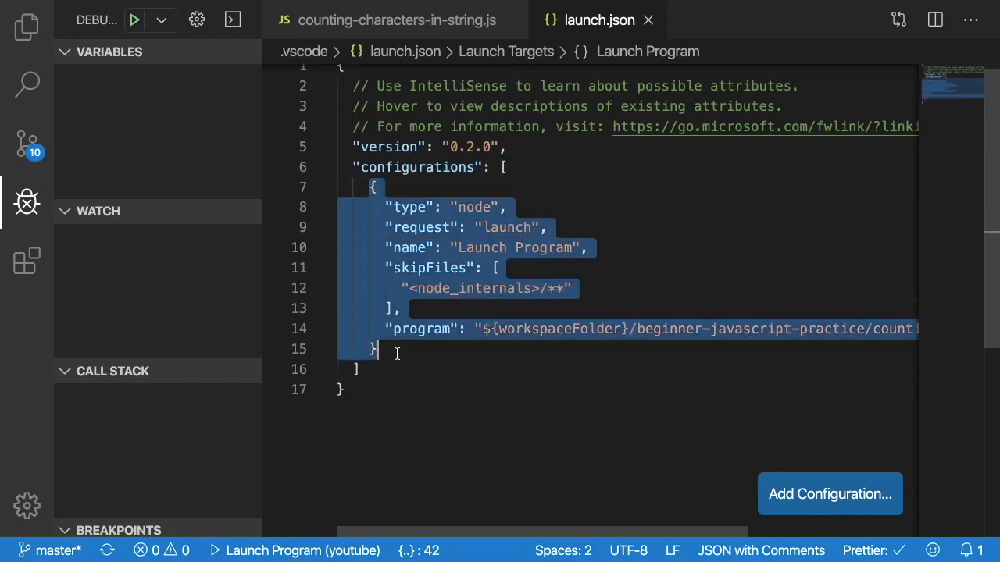
text("args": [)
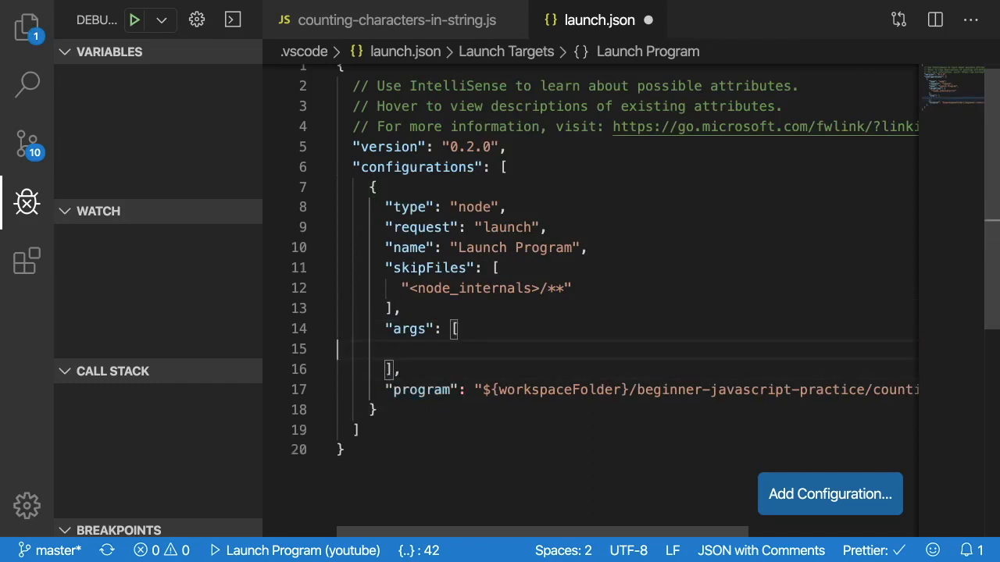
text("o", "choose"],)
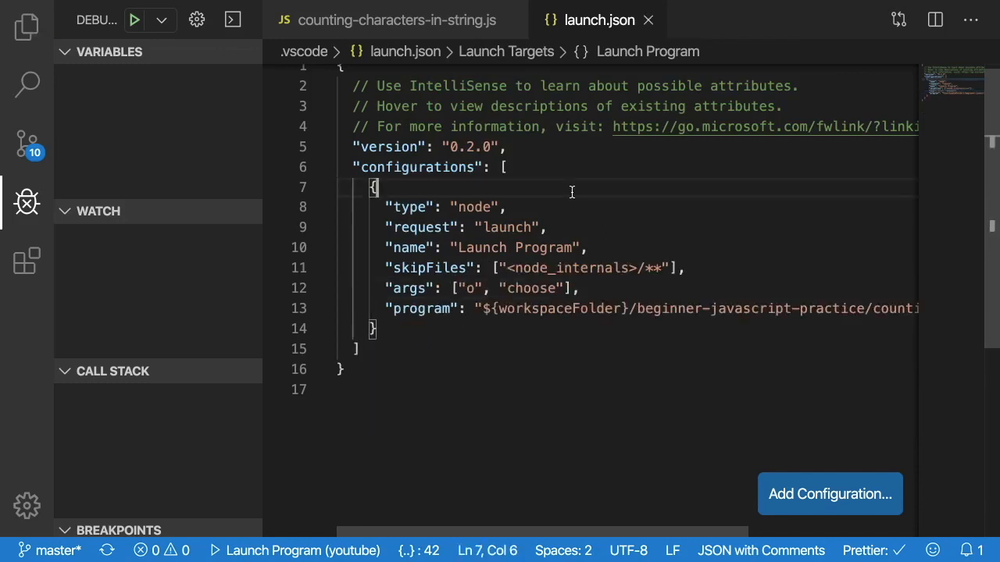
click(403, 19)
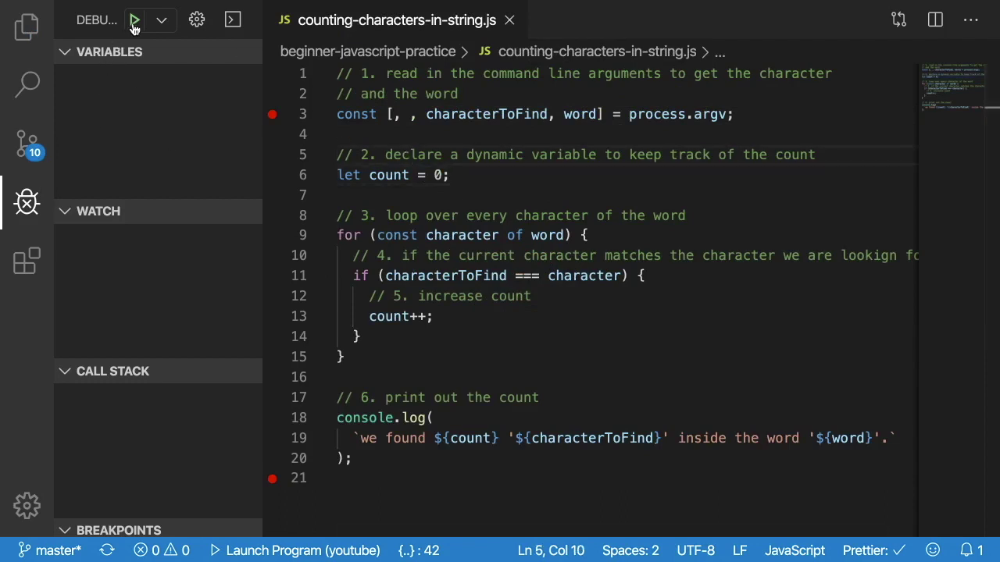
mouse_move(135, 17)
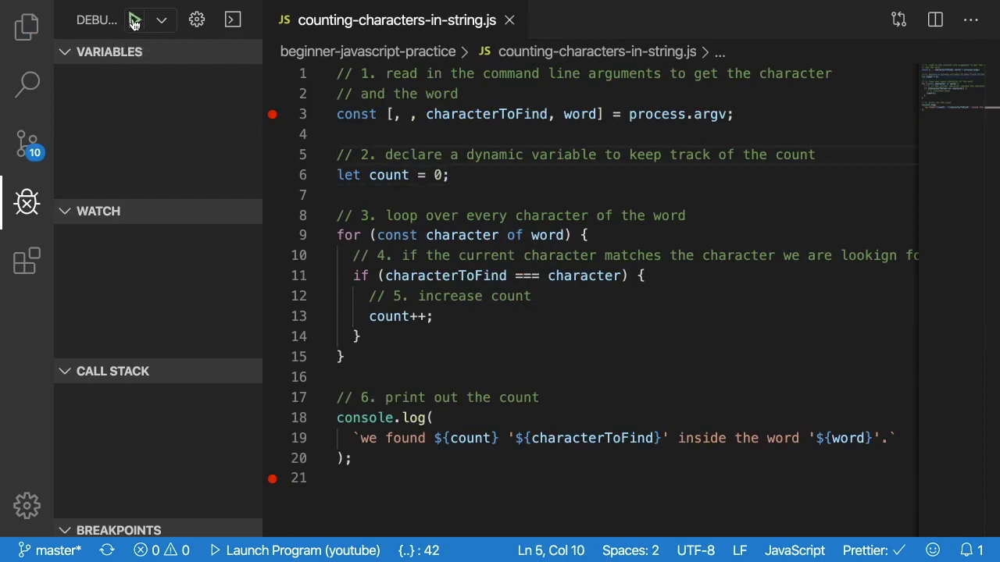
- Start debugging with the new configuration and step over past the breakpoint toward the loop
click(134, 19)
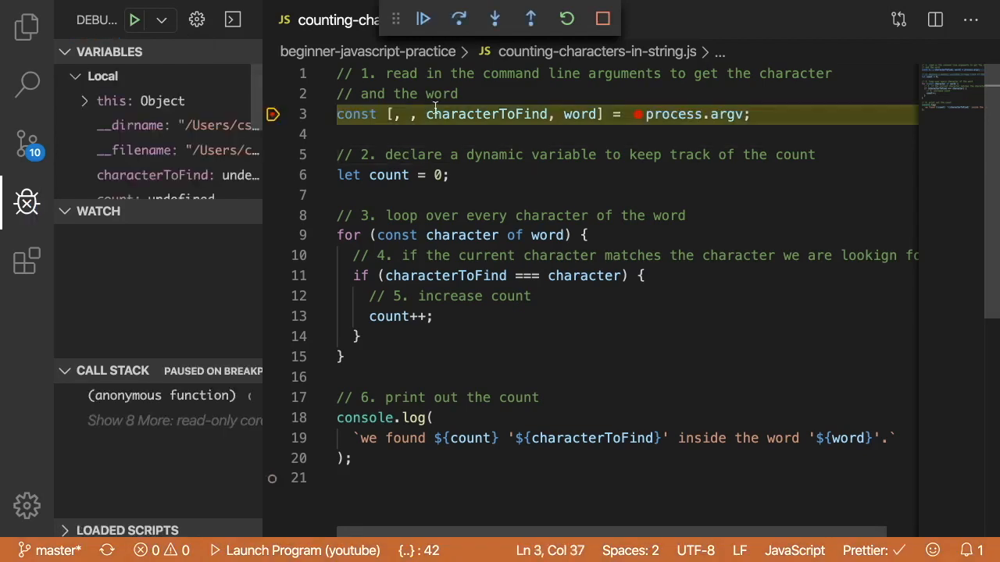
mouse_move(734, 114)
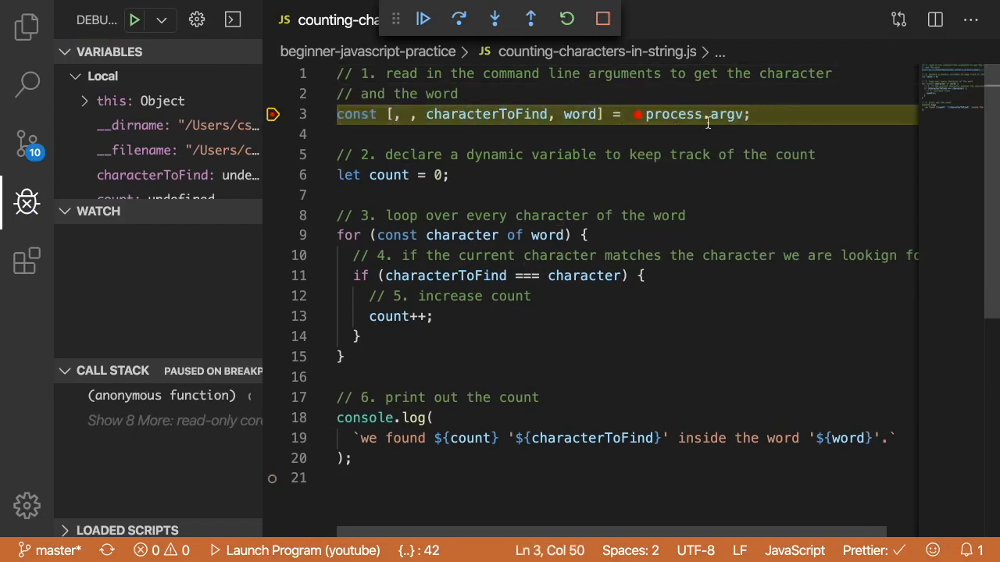
mouse_move(721, 114)
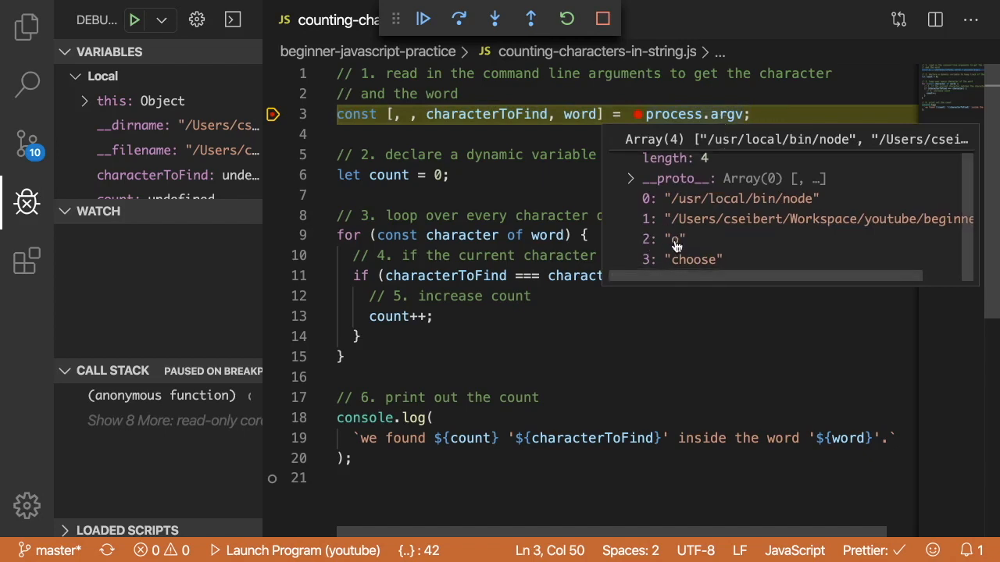
mouse_move(704, 267)
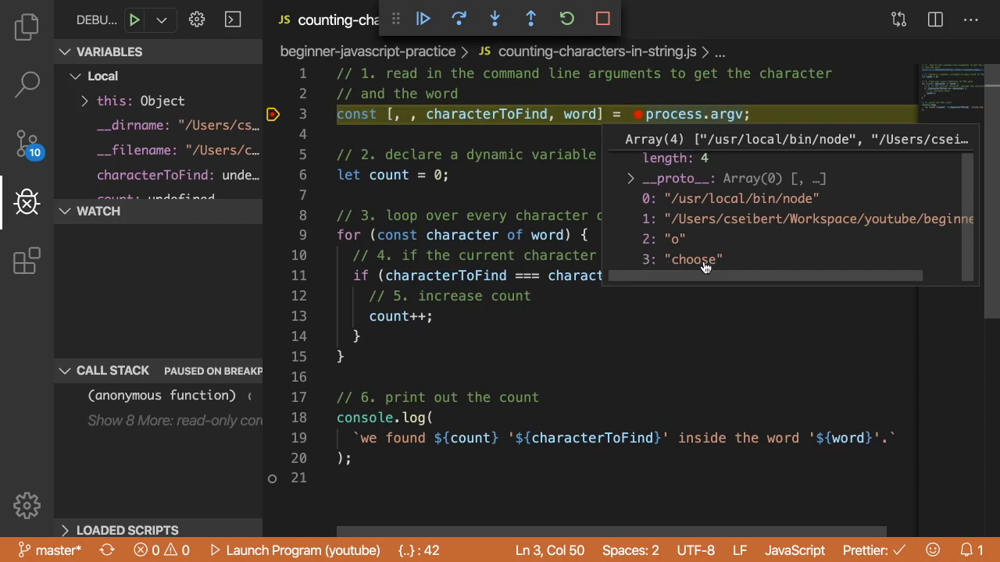
mouse_move(584, 133)
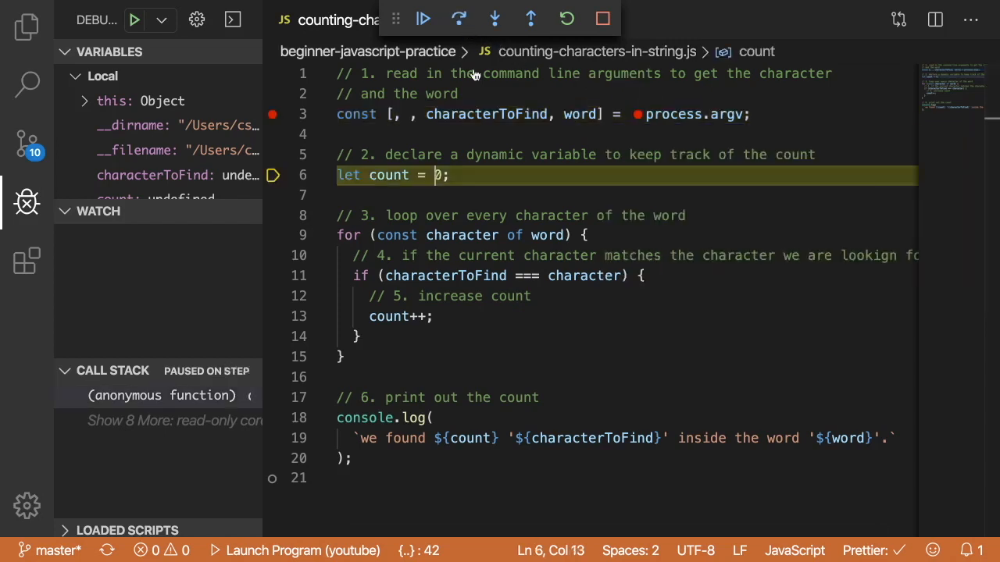
mouse_move(487, 114)
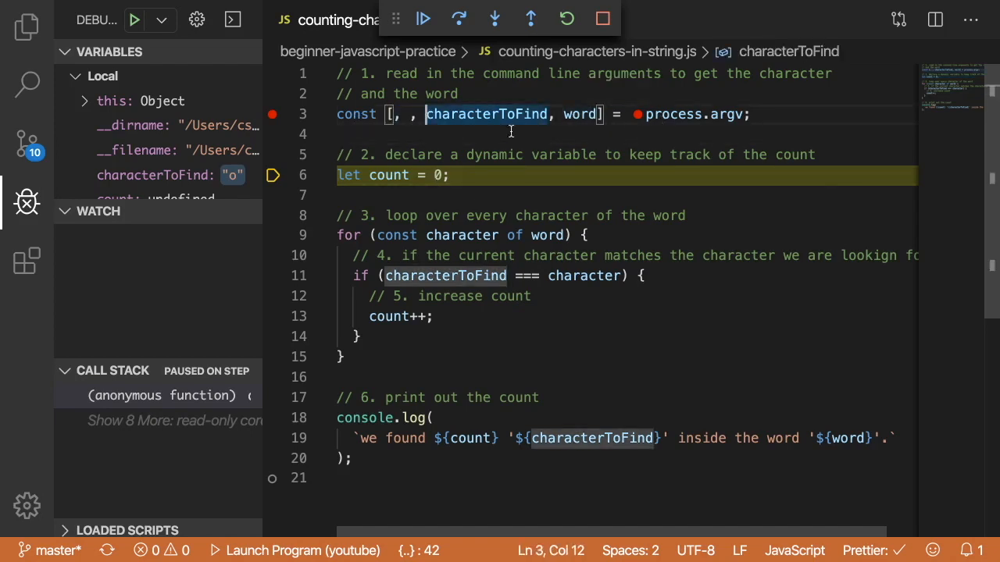
mouse_move(387, 175)
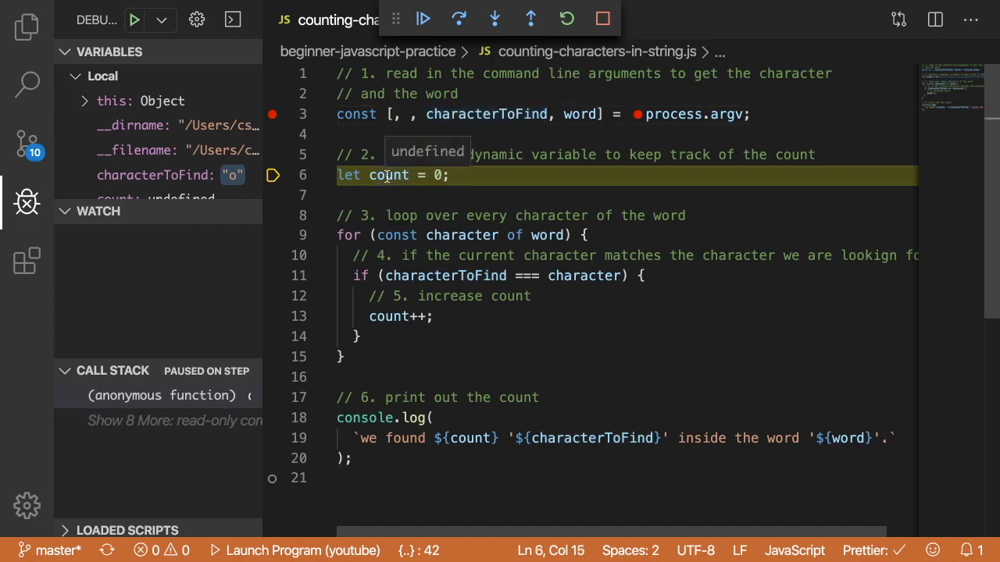
click(459, 19)
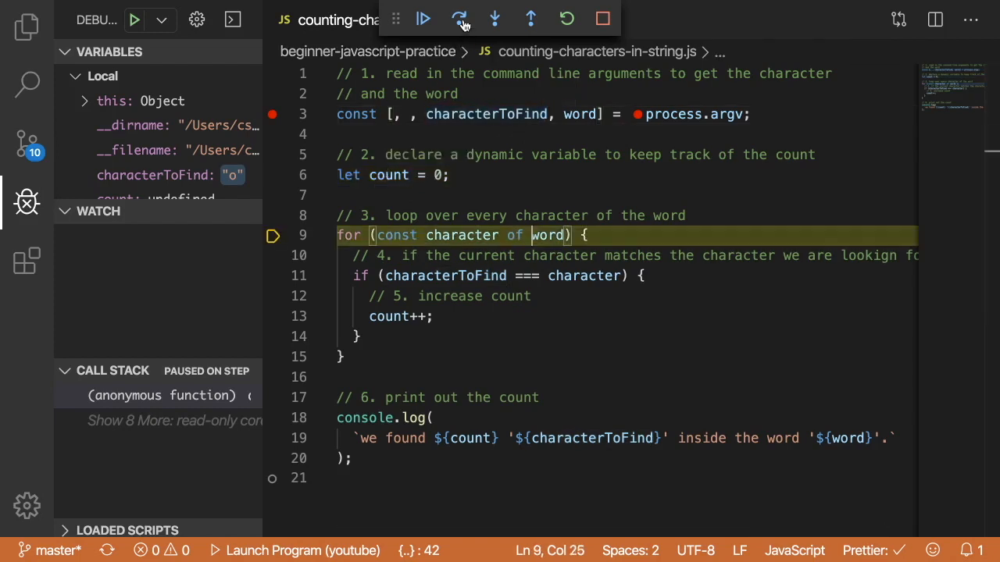
right_click(381, 175)
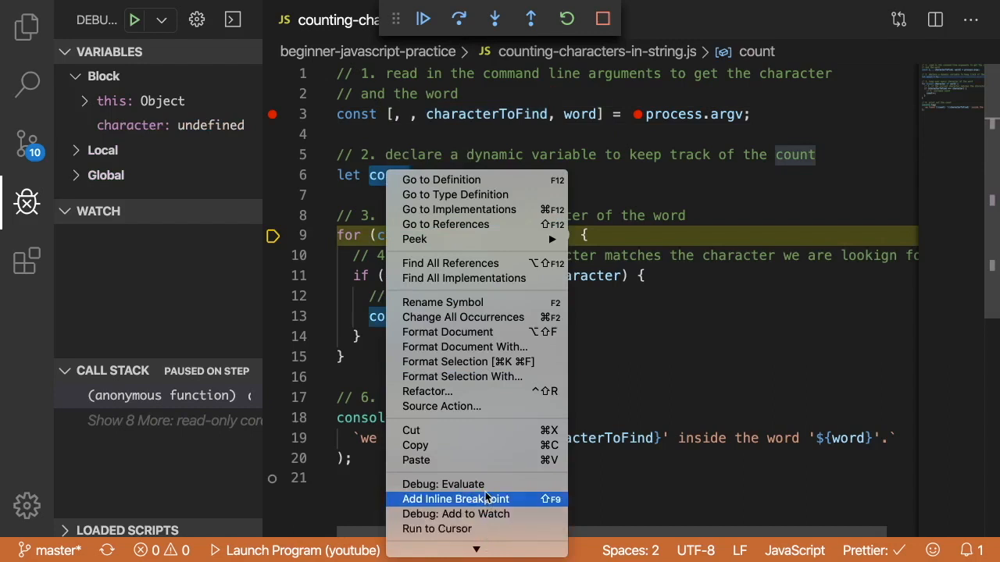
mouse_move(481, 514)
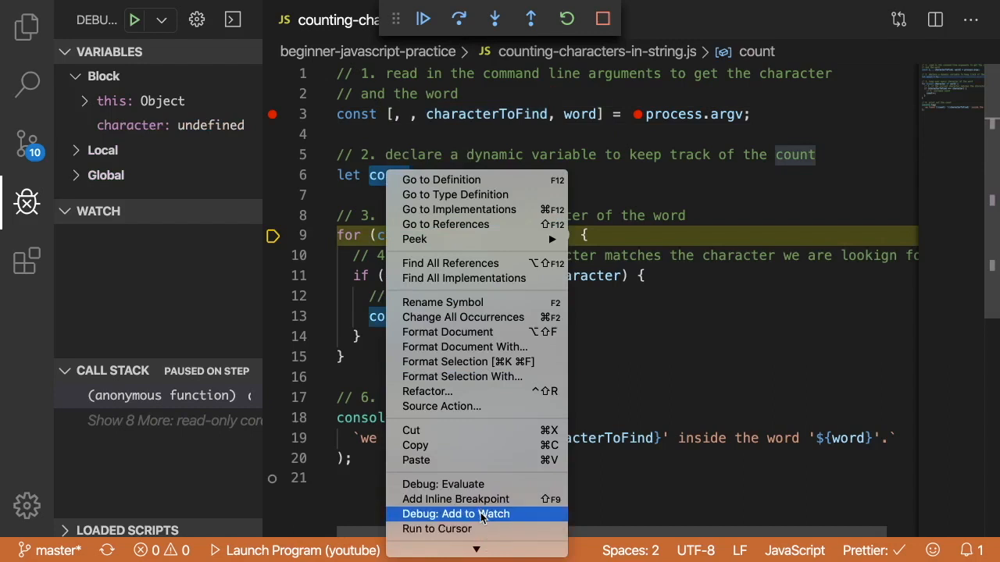
click(453, 514)
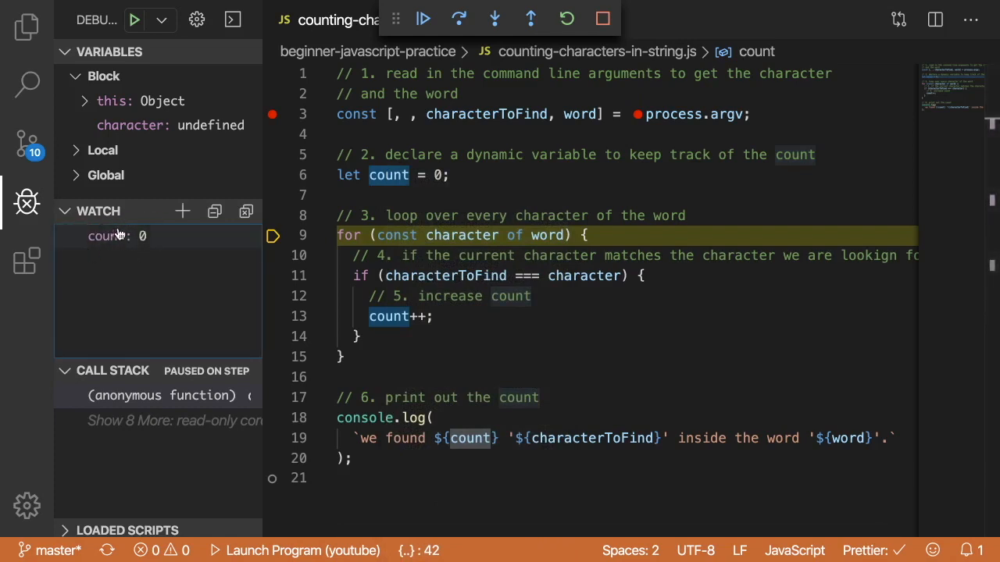
mouse_move(147, 241)
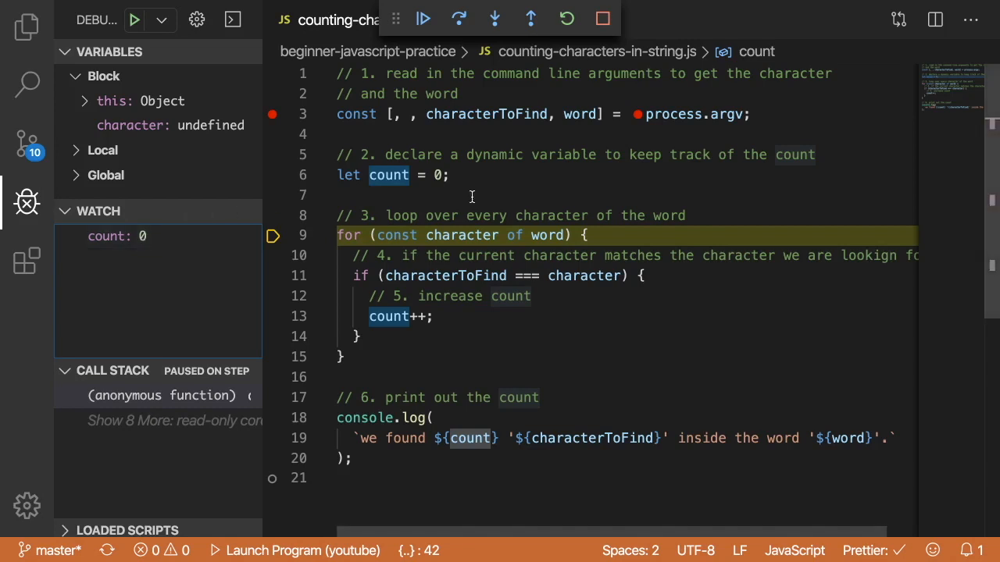
mouse_move(412, 222)
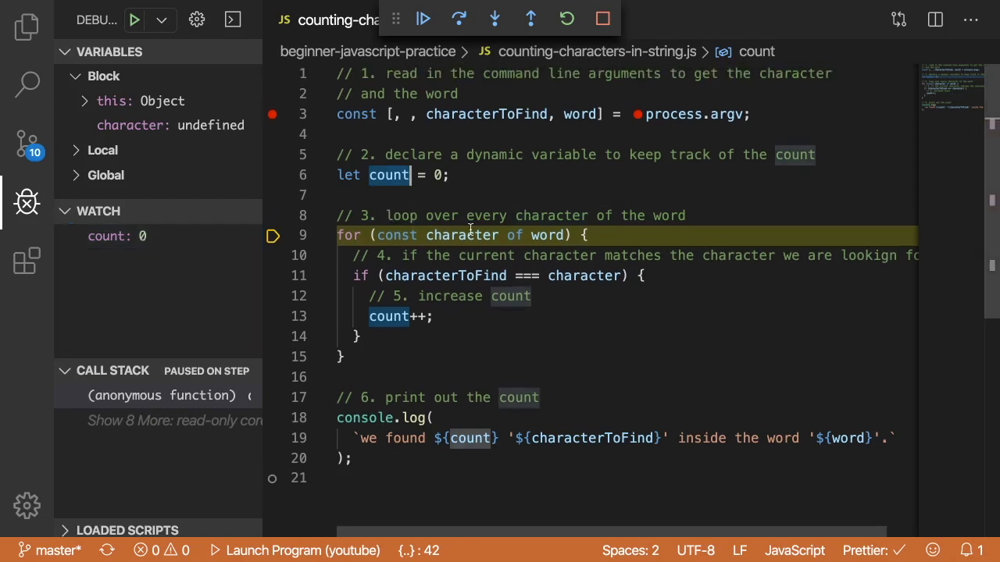
mouse_move(549, 234)
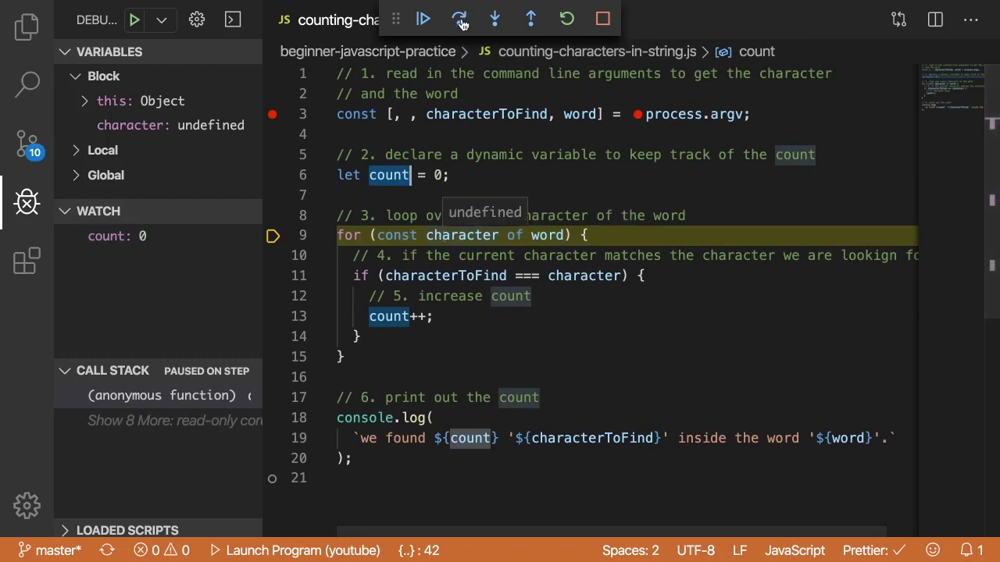
click(459, 19)
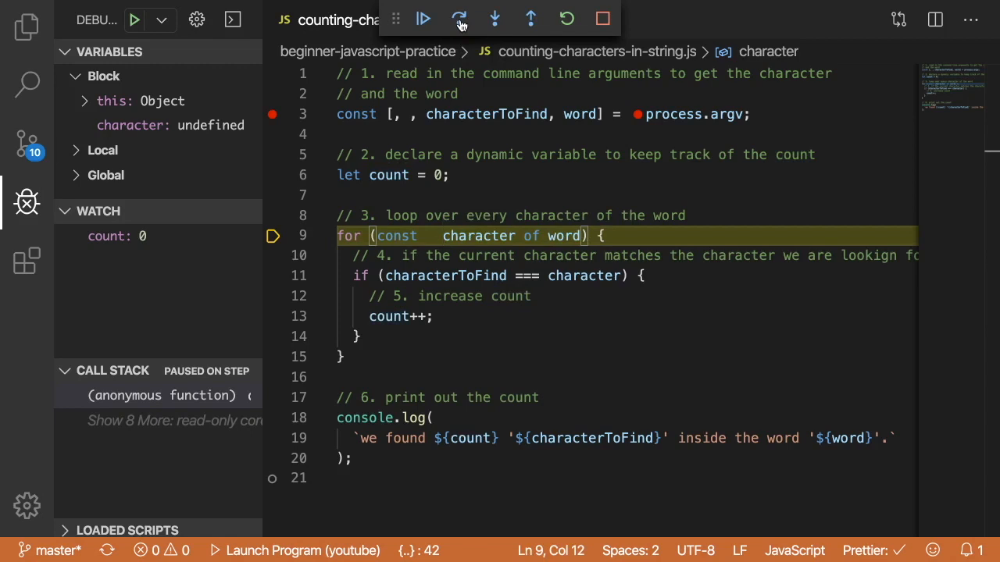
- Step over through the loop for characters c and h, stopping at the comparison for o with count 0
click(457, 19)
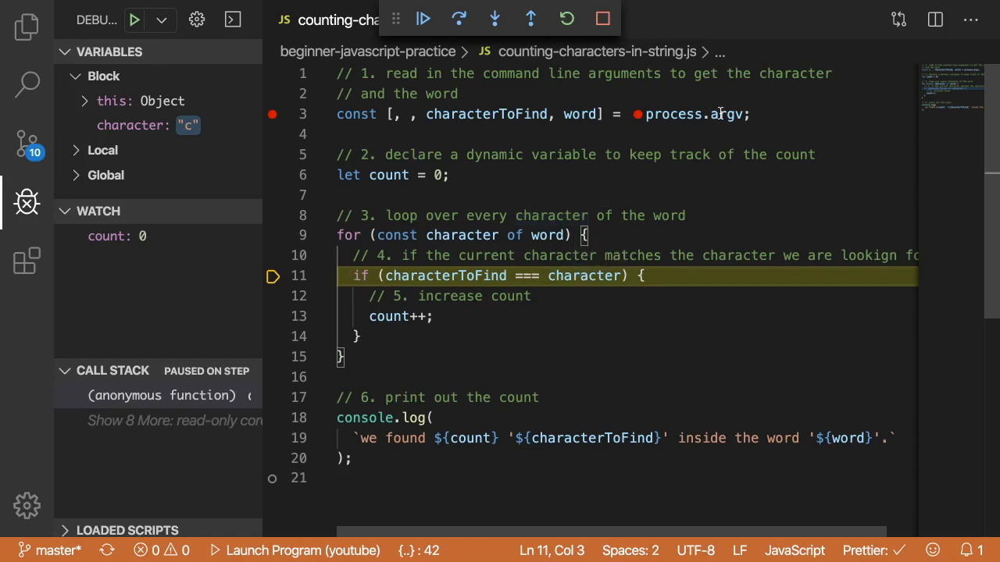
mouse_move(711, 114)
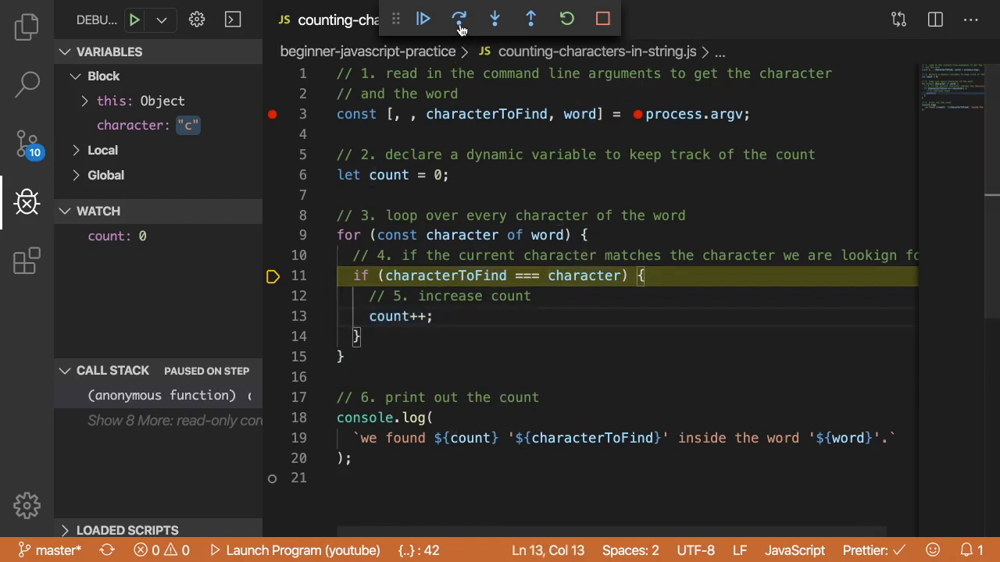
click(460, 19)
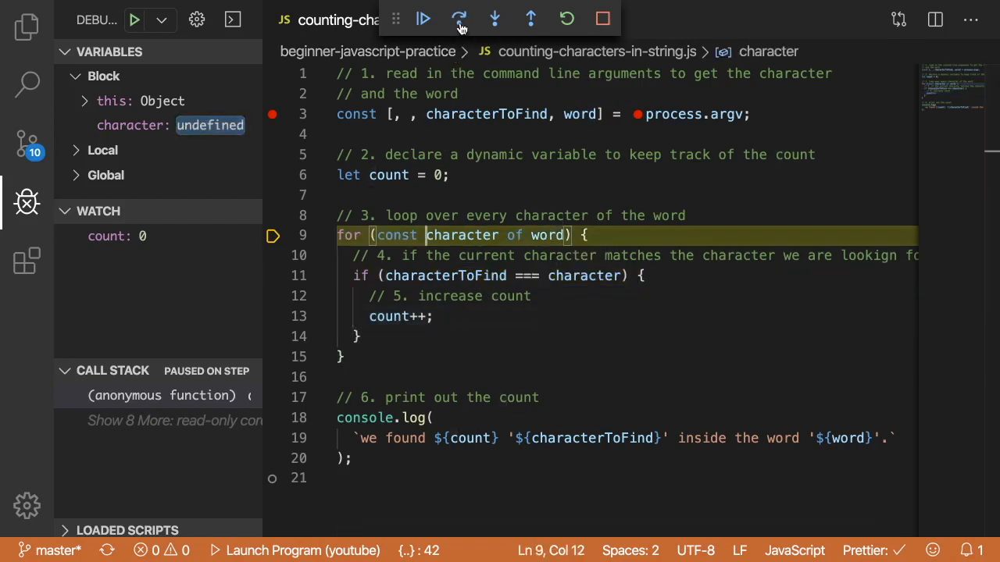
click(459, 19)
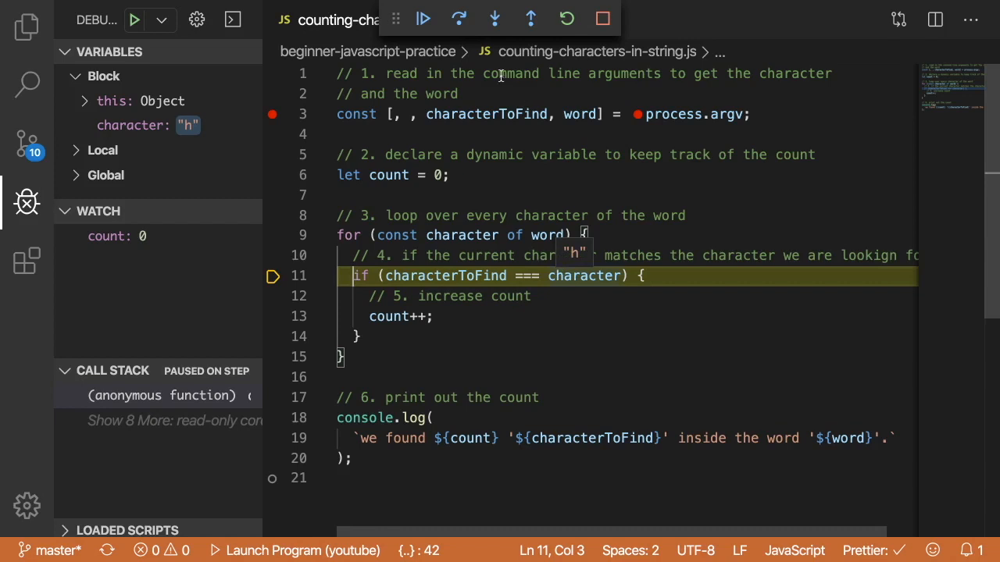
click(459, 19)
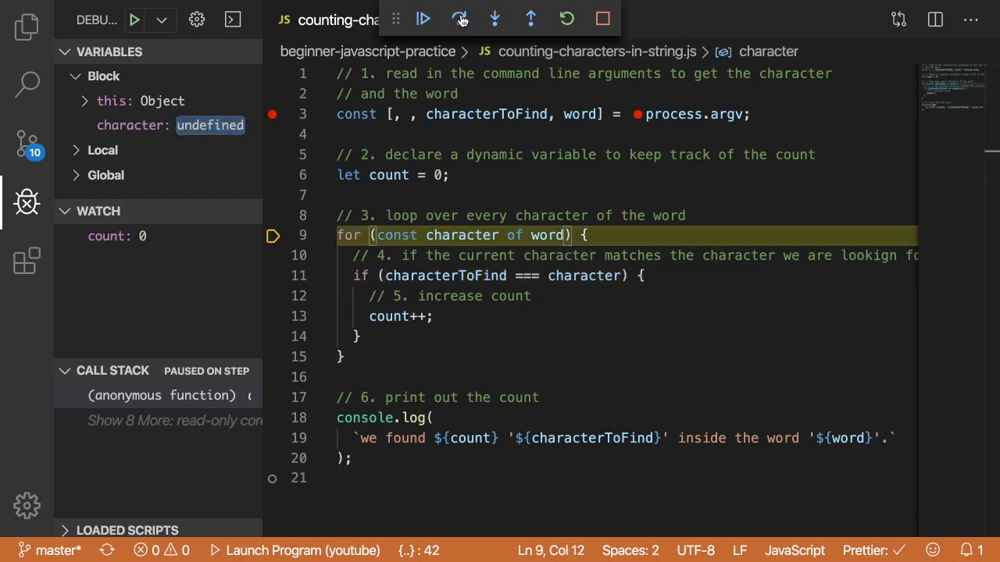
click(459, 19)
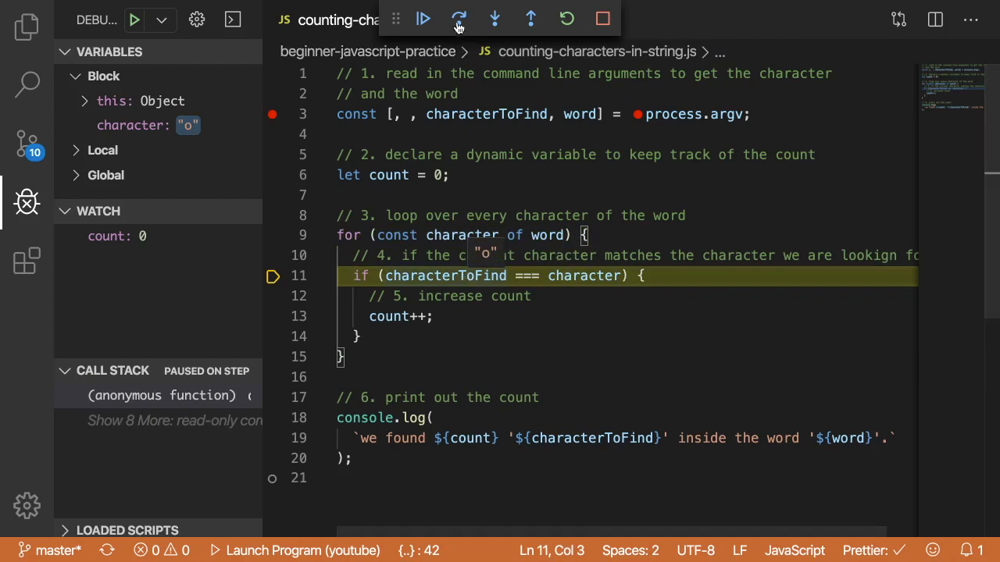
- Step over both matching o's so count reaches 2 and stop on the console.log line
click(458, 19)
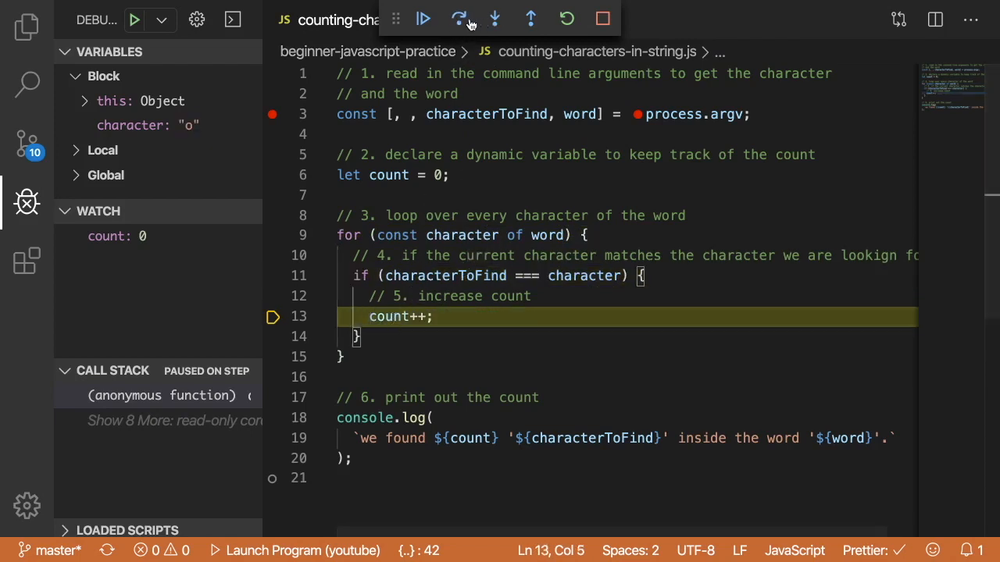
mouse_move(459, 19)
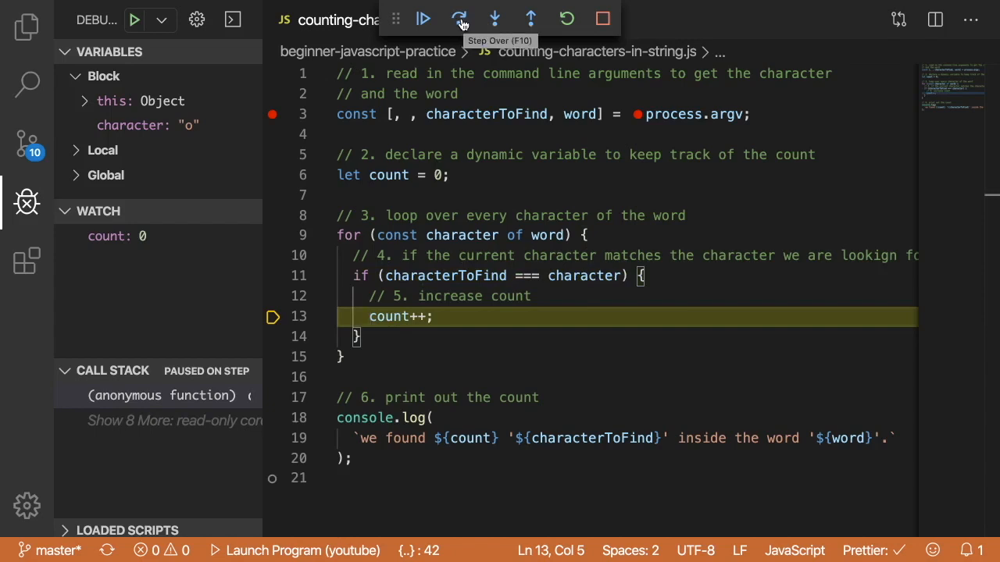
click(459, 19)
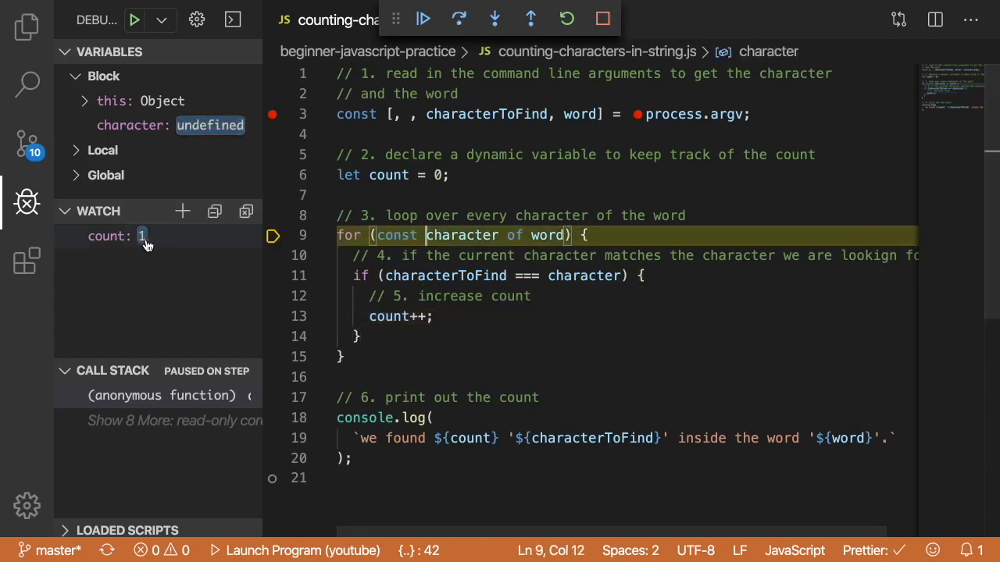
click(459, 19)
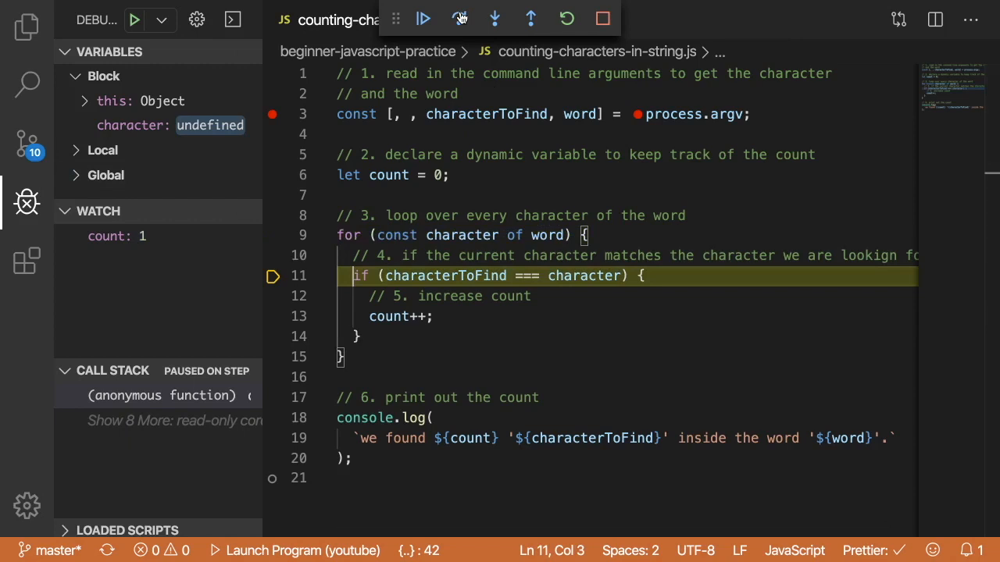
click(461, 18)
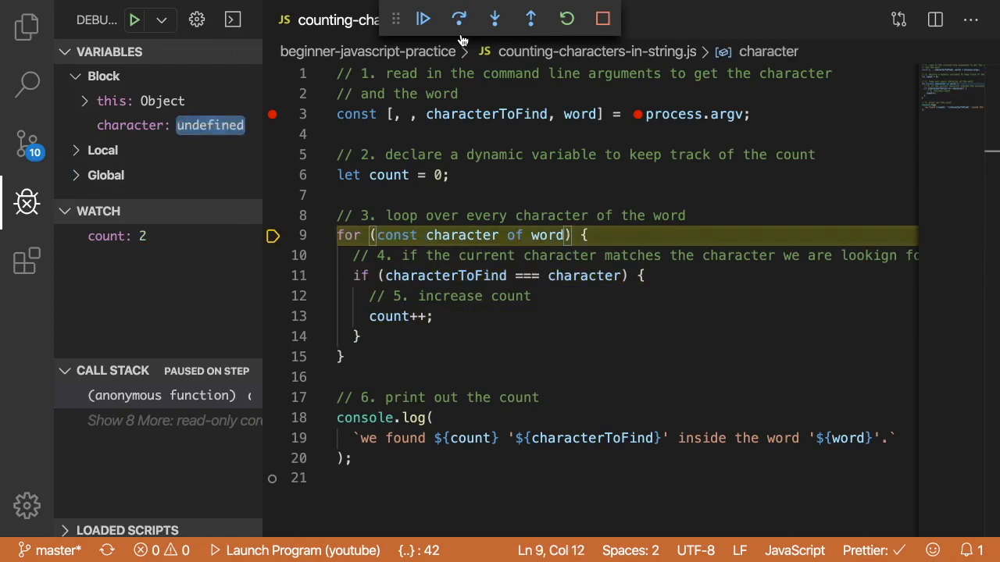
click(459, 19)
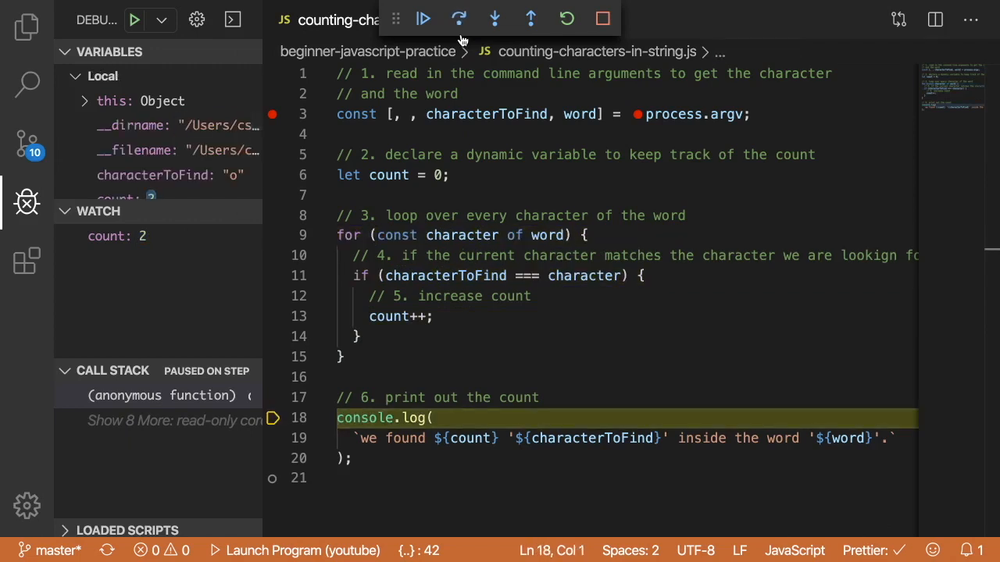
- Finish the script so count becomes unavailable, then point out the declaration, if block and console.log lines
drag(419, 397, 353, 458)
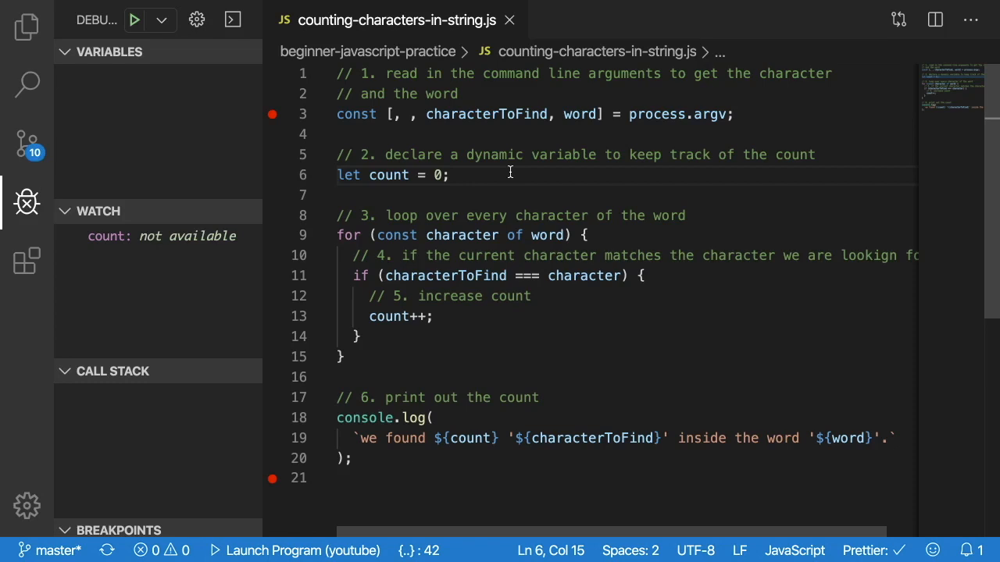
click(510, 175)
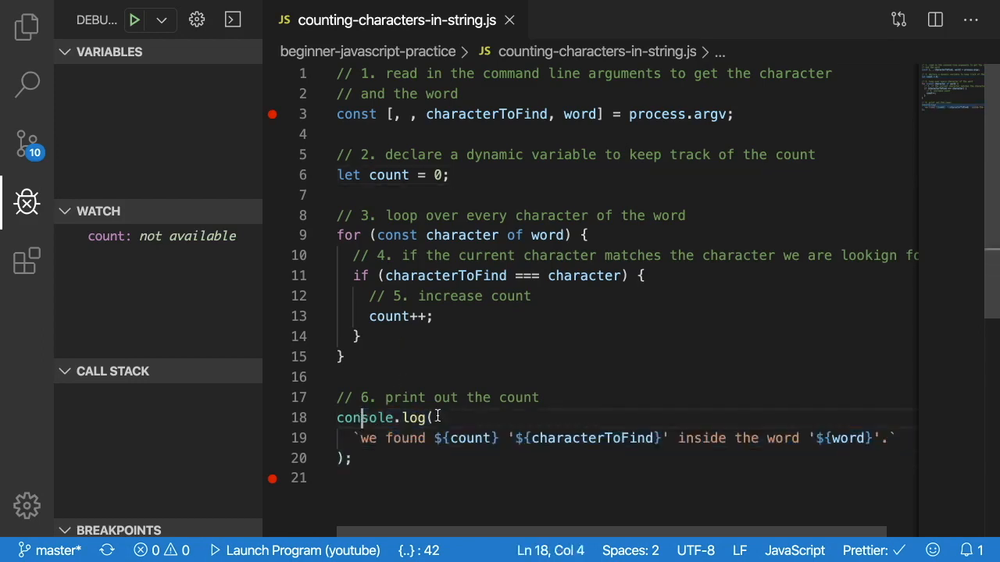
click(433, 418)
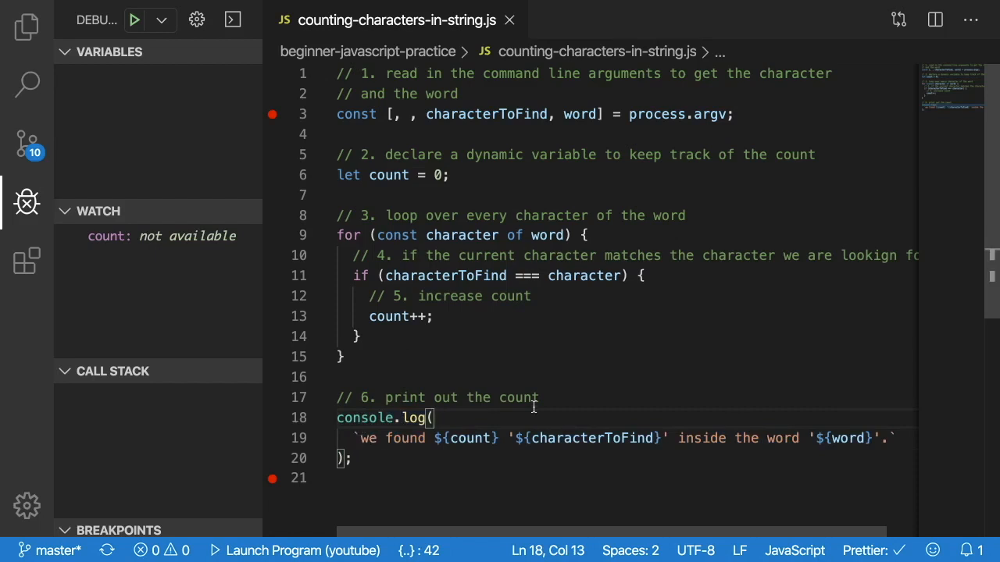
mouse_move(562, 335)
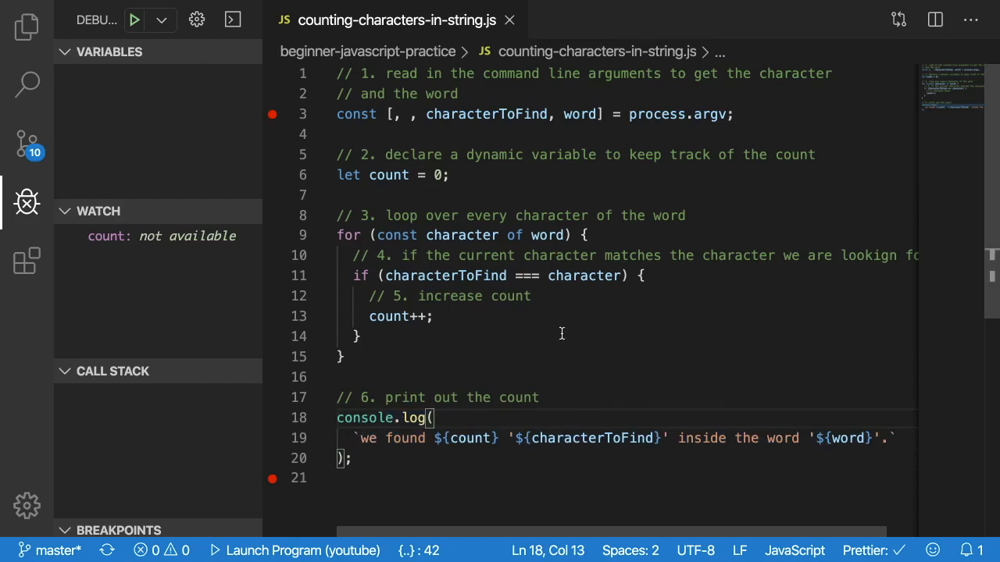
click(357, 335)
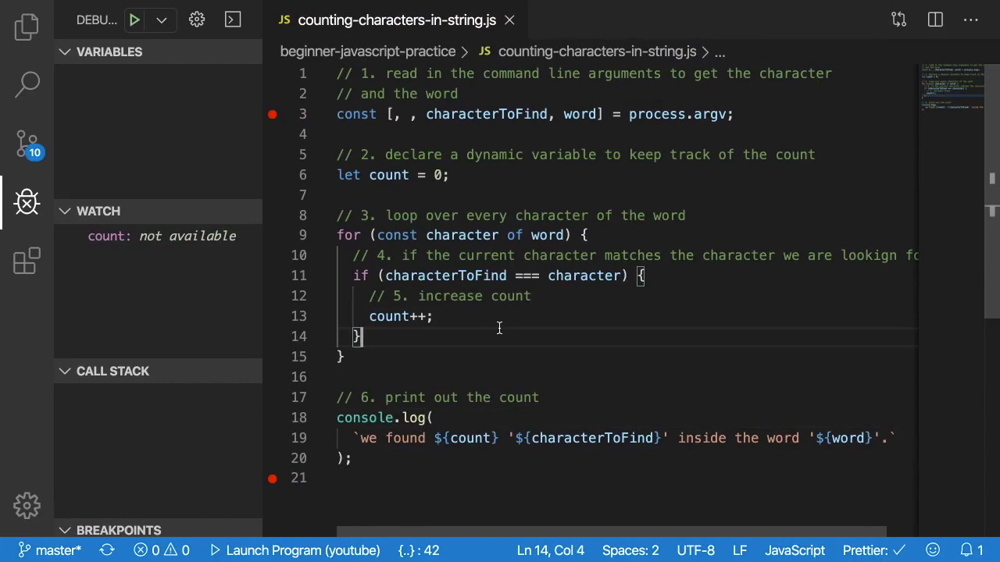
mouse_move(500, 322)
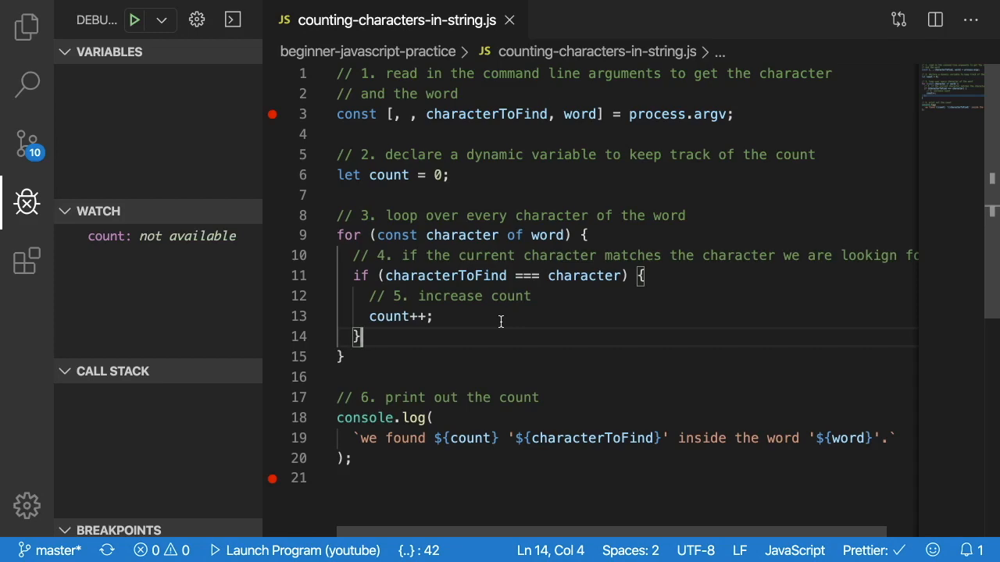
mouse_move(563, 173)
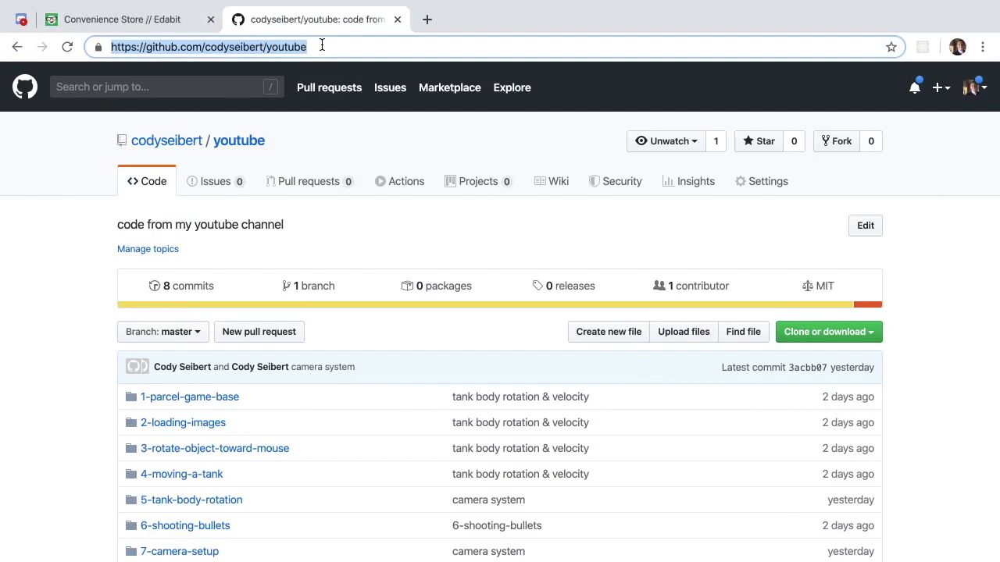
- Scroll the codyseibert/youtube repository file list to see its project folders
scroll(down, 3)
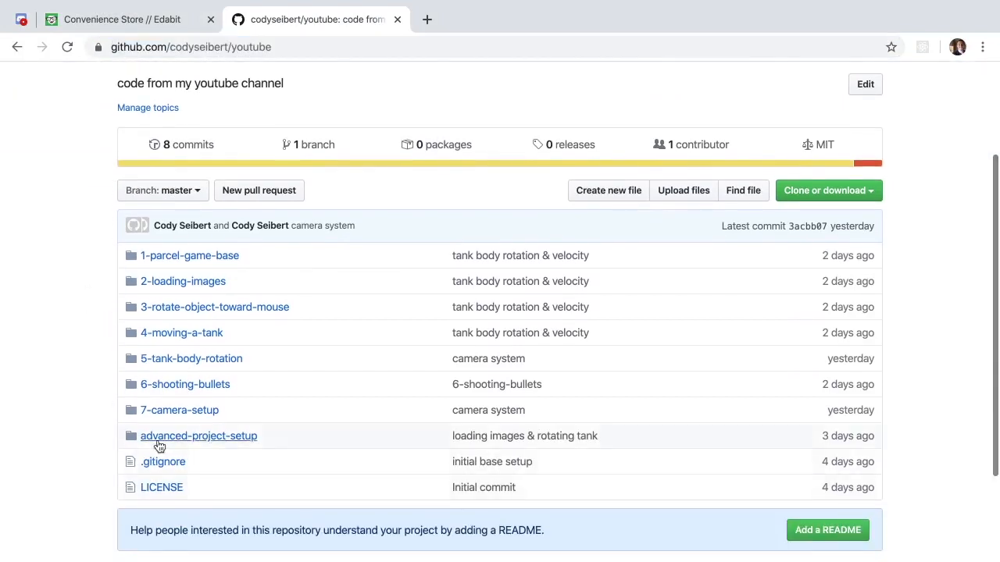
mouse_move(188, 452)
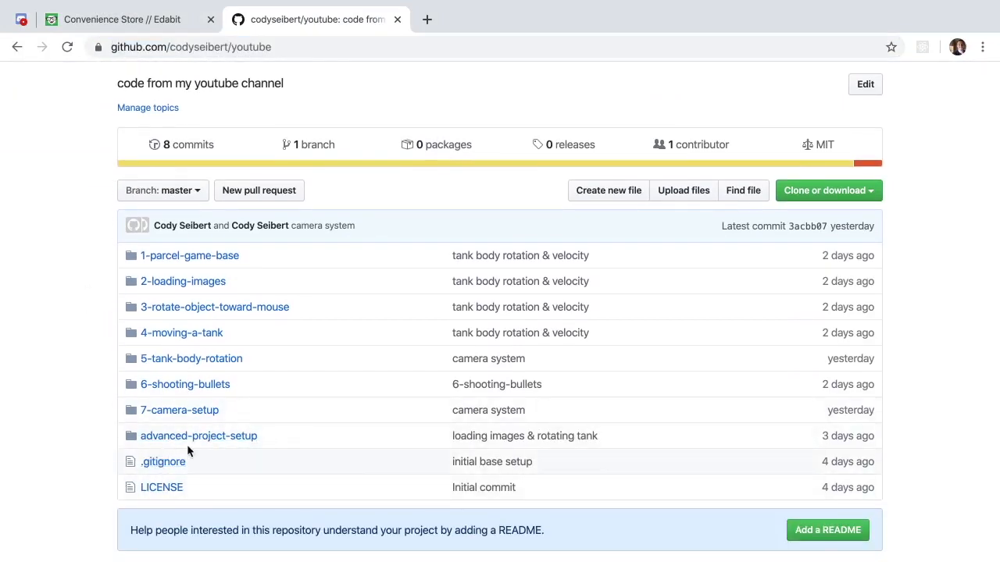
mouse_move(357, 346)
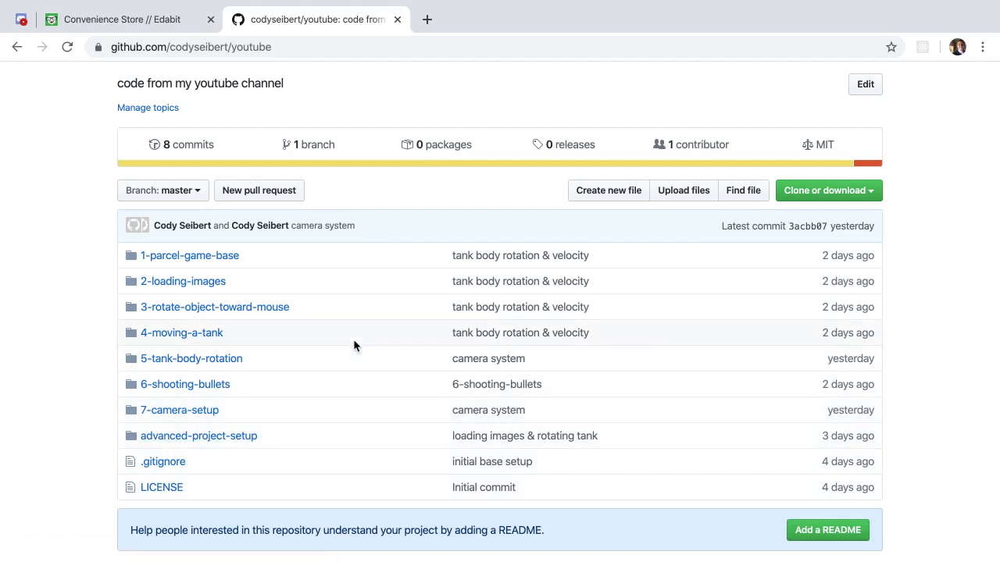